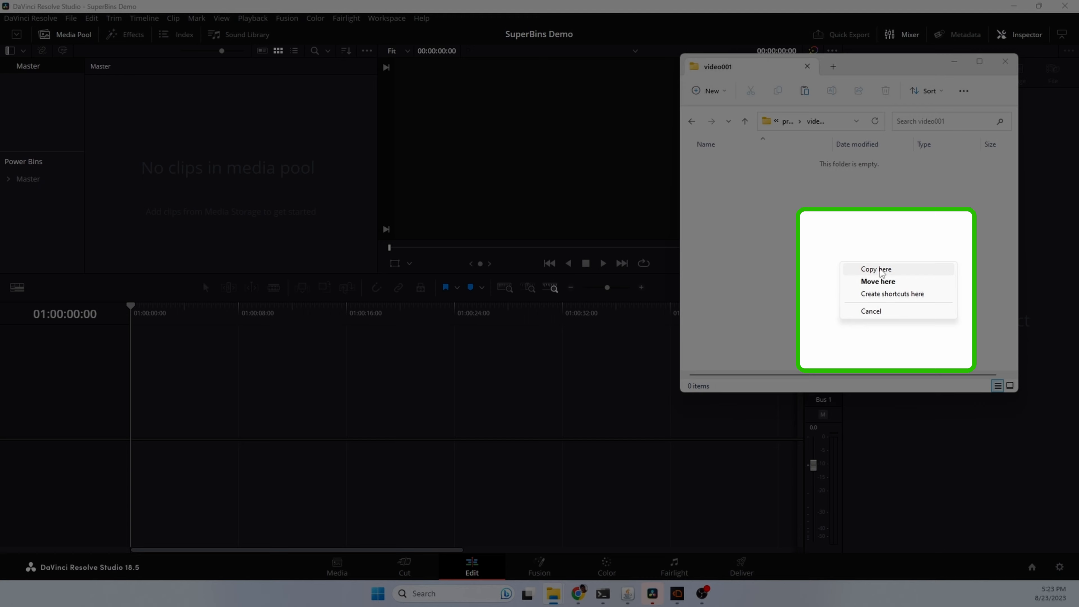
Copy the seven dropped MP4 clips into the video001 project folder.
{"action": "left_click", "coordinate": [876, 269]}
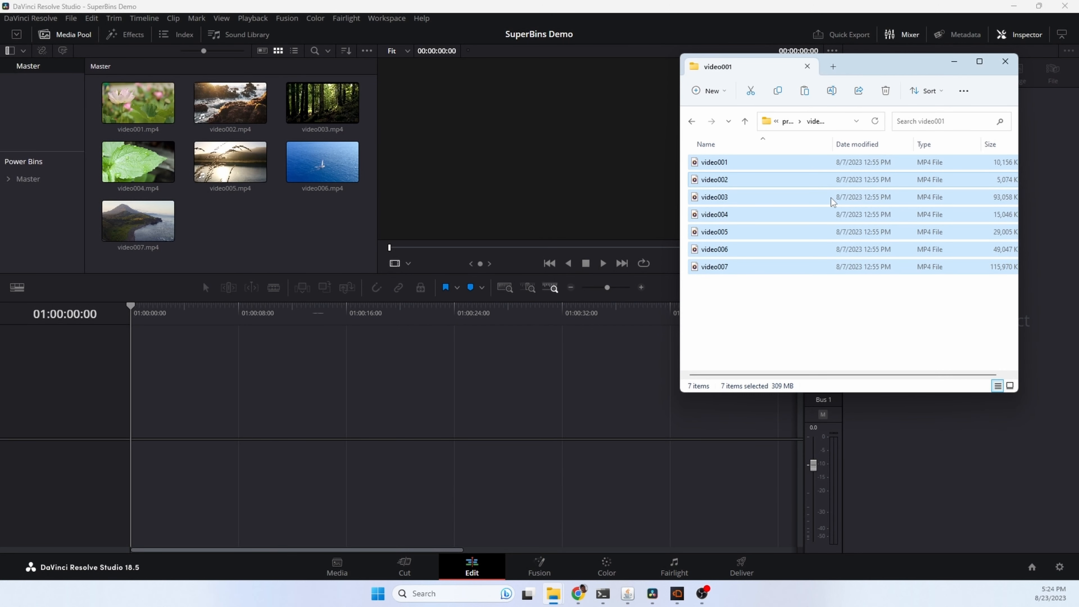
{"action": "mouse_move", "coordinate": [233, 234]}
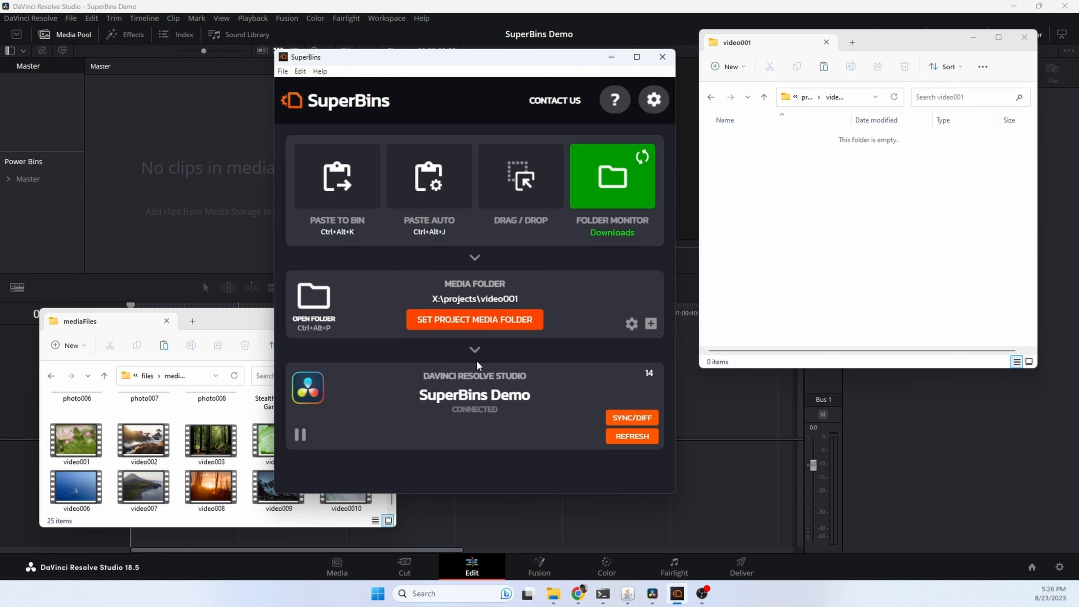
{"action": "mouse_move", "coordinate": [618, 58]}
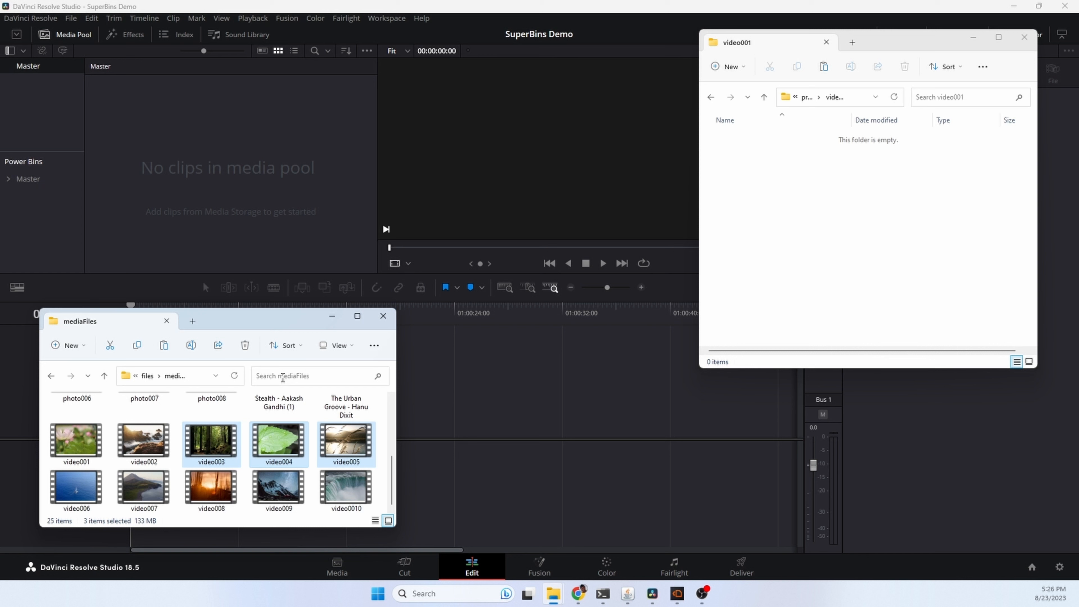
Send video003–005 into the project with Ctrl+Alt+J and check the new Footage folder.
{"action": "key", "text": "ctrl+alt+j"}
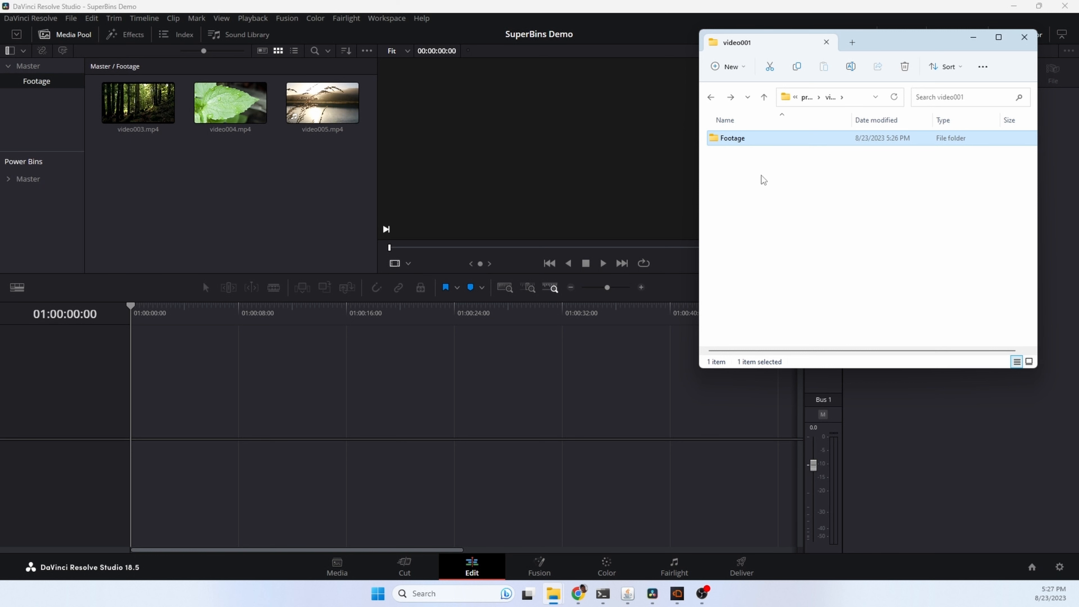
{"action": "left_click", "coordinate": [137, 105]}
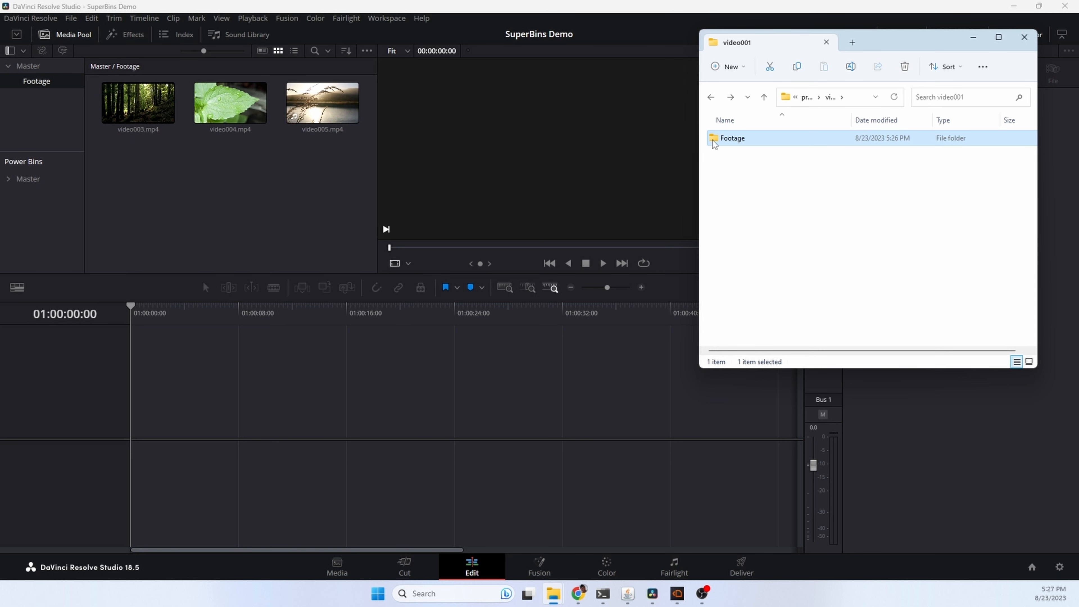
{"action": "double_click", "coordinate": [732, 138]}
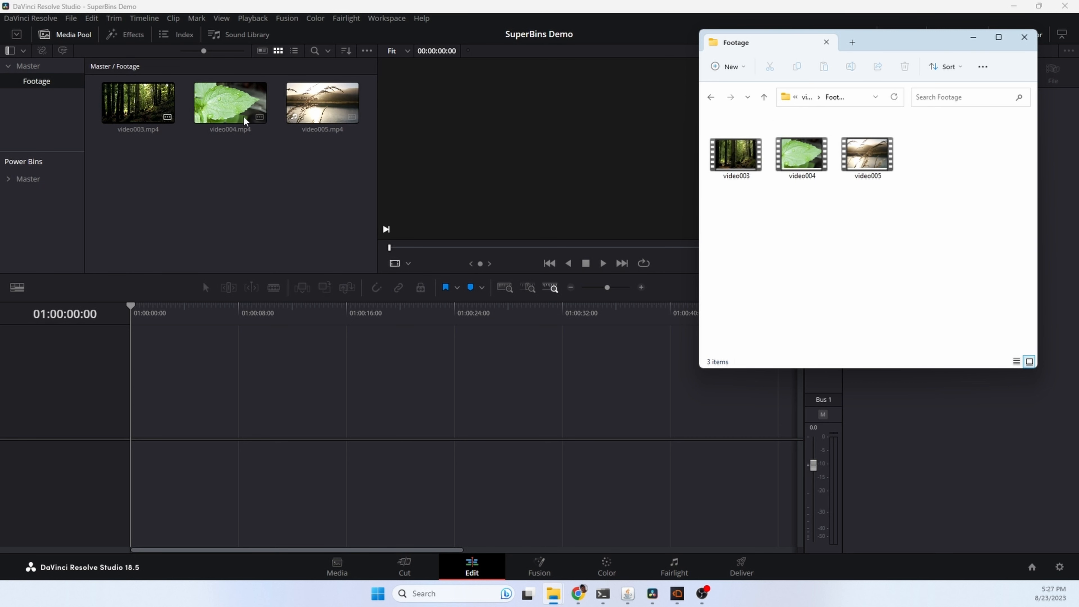
{"action": "left_click", "coordinate": [151, 110]}
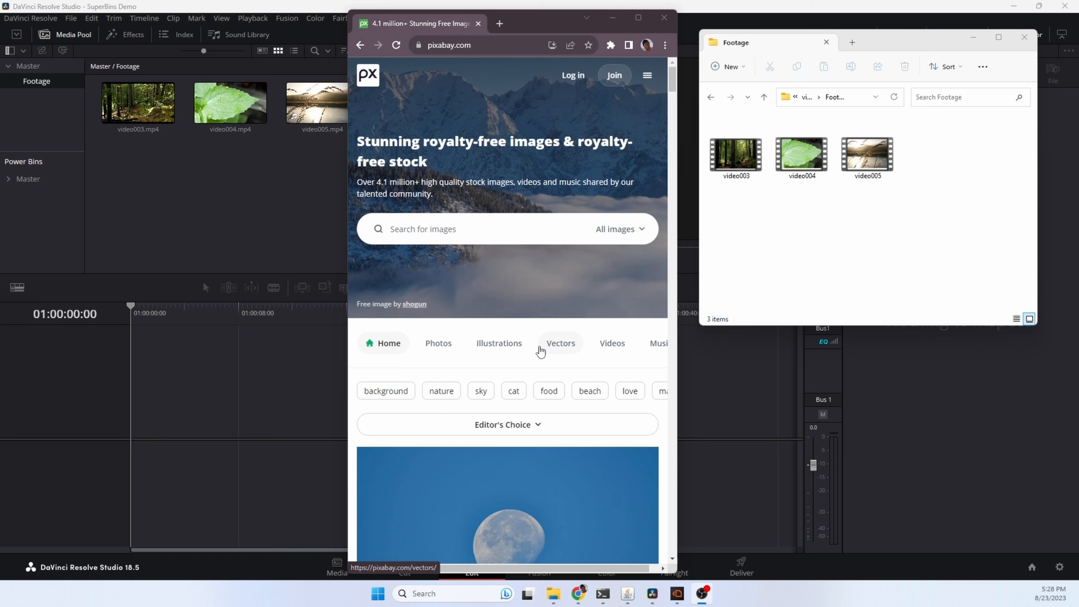
{"action": "mouse_move", "coordinate": [544, 304]}
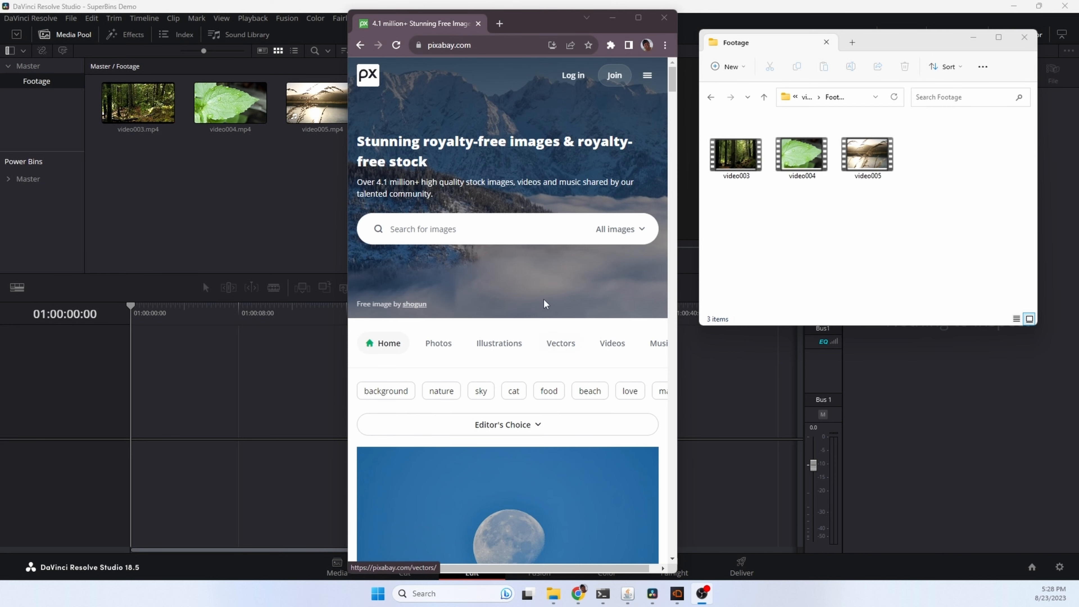
Copy the wheat field photo and send it into the project with Ctrl+Alt+J.
{"action": "scroll", "scroll_direction": "down", "scroll_amount": 3}
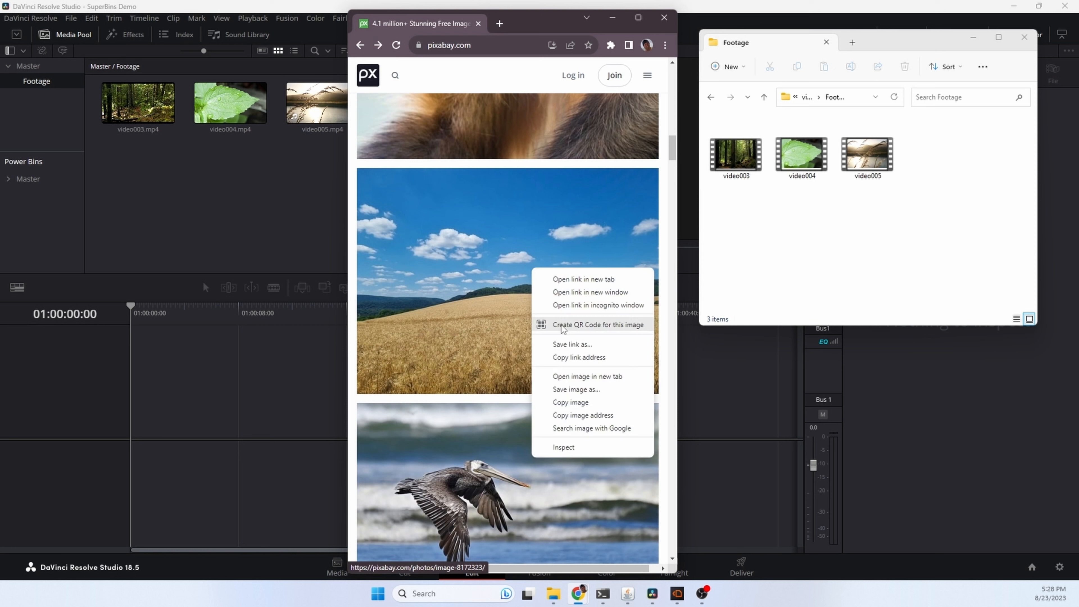
{"action": "left_click", "coordinate": [579, 423]}
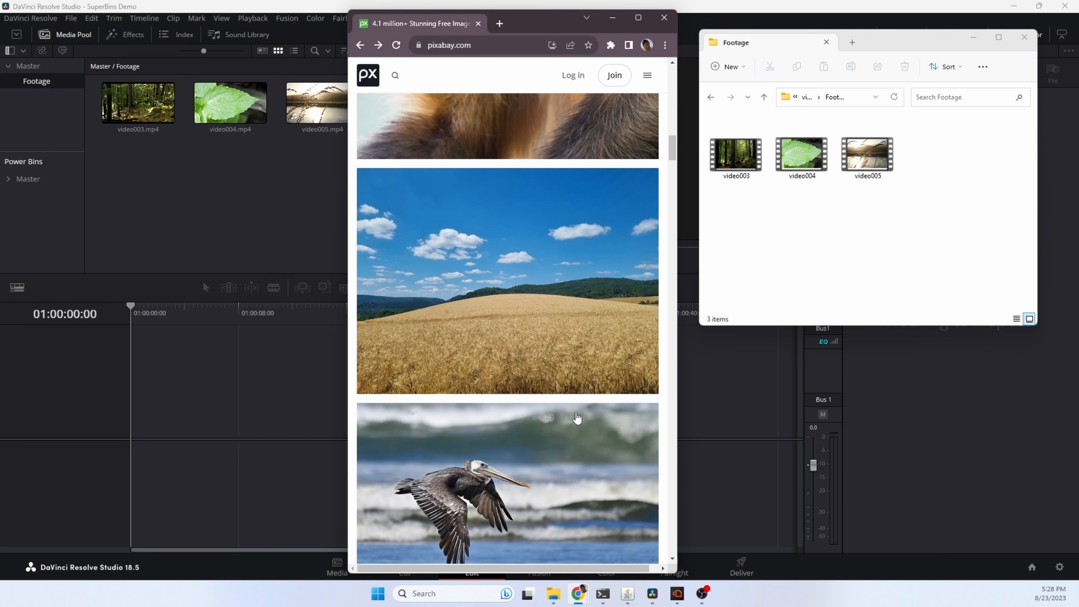
{"action": "key", "text": "ctrl+alt+j"}
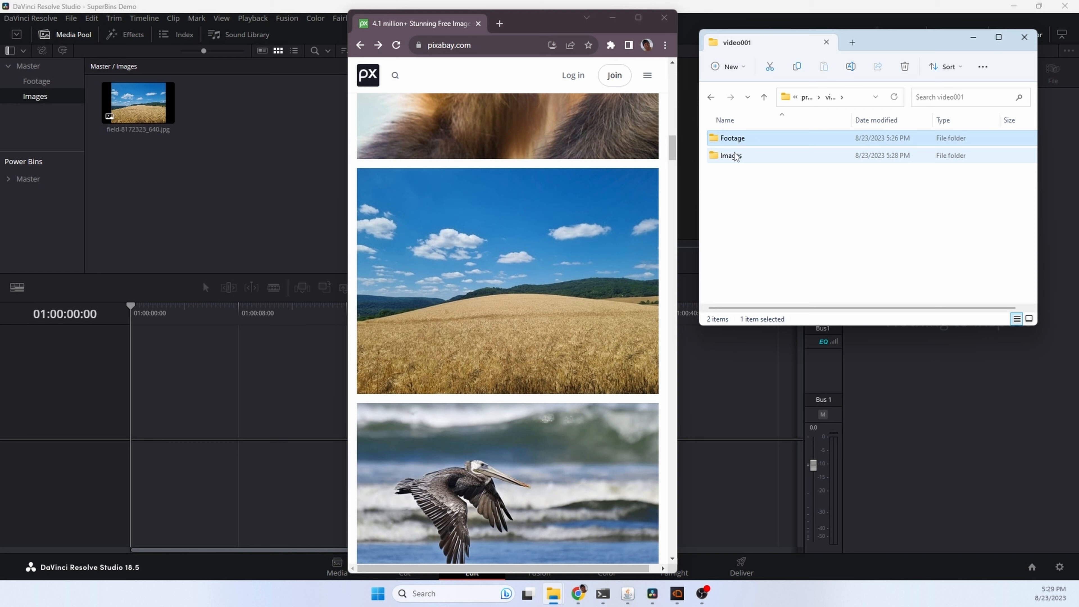
{"action": "mouse_move", "coordinate": [819, 161]}
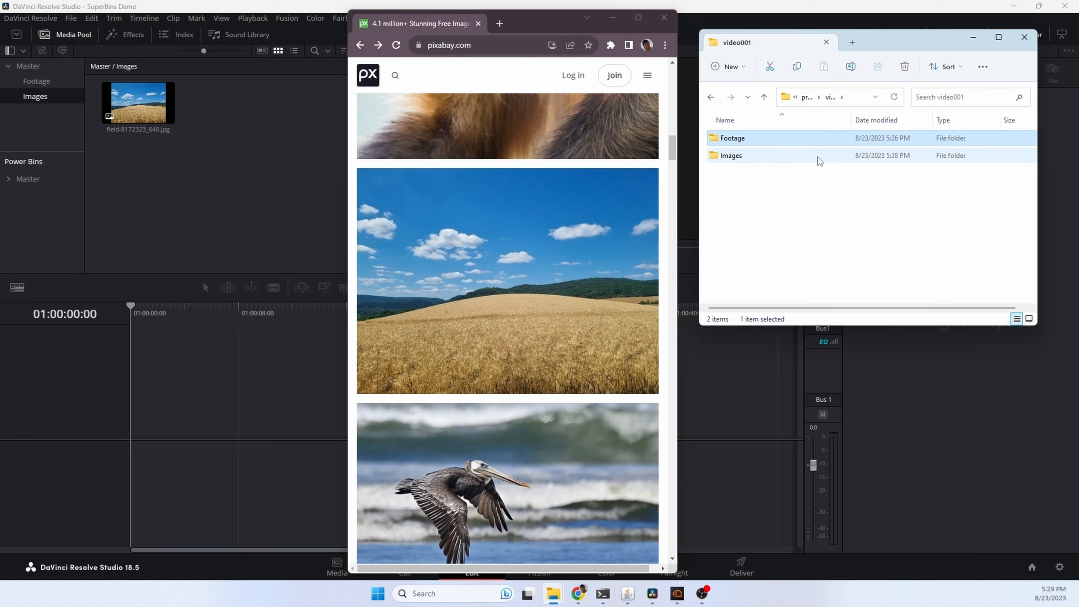
Send the dahlia photo and a captured page image in, then view the Images folder.
{"action": "scroll", "scroll_direction": "down", "scroll_amount": 3}
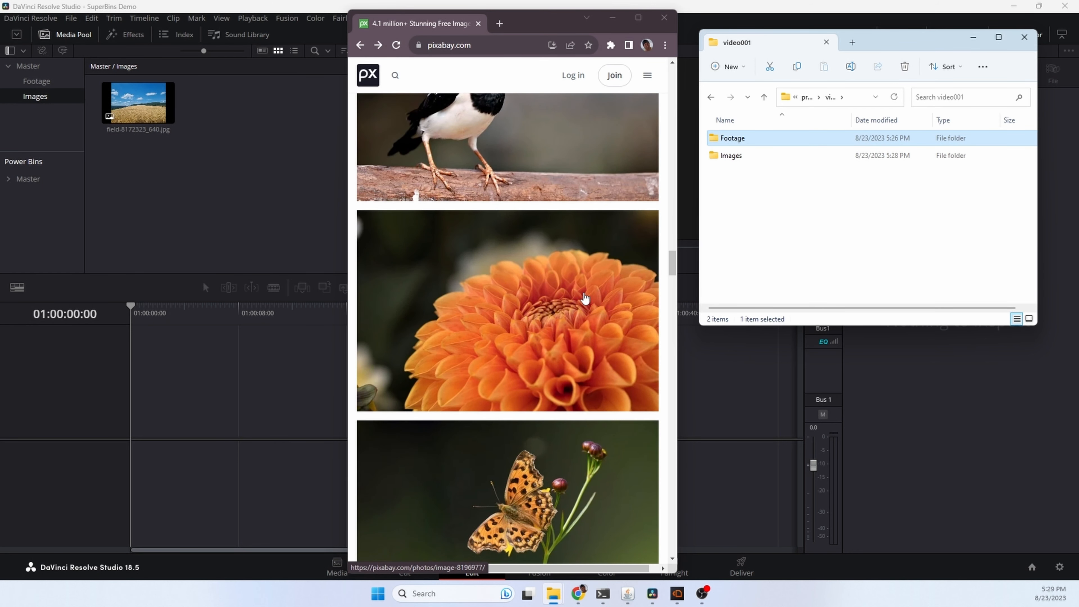
{"action": "key", "text": "Ctrl+Alt+J"}
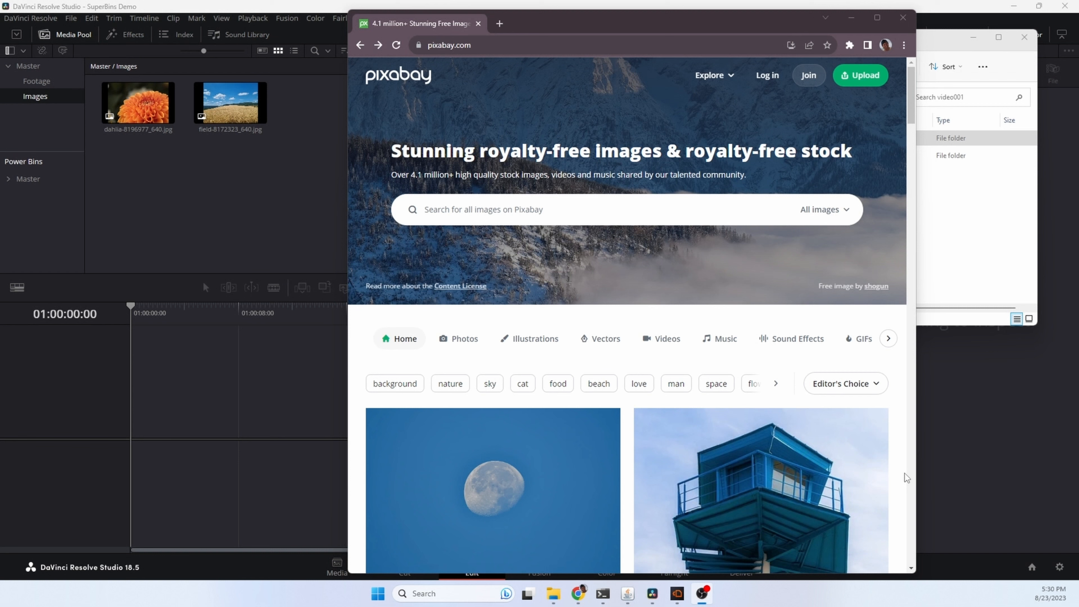
{"action": "key", "text": "ctrl+alt+j"}
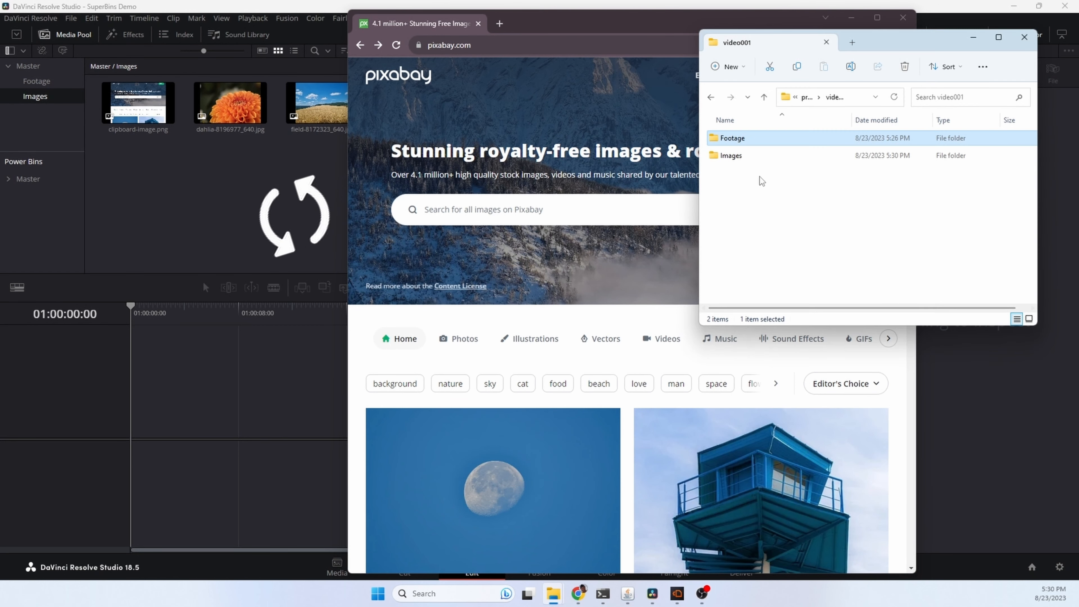
{"action": "double_click", "coordinate": [731, 155]}
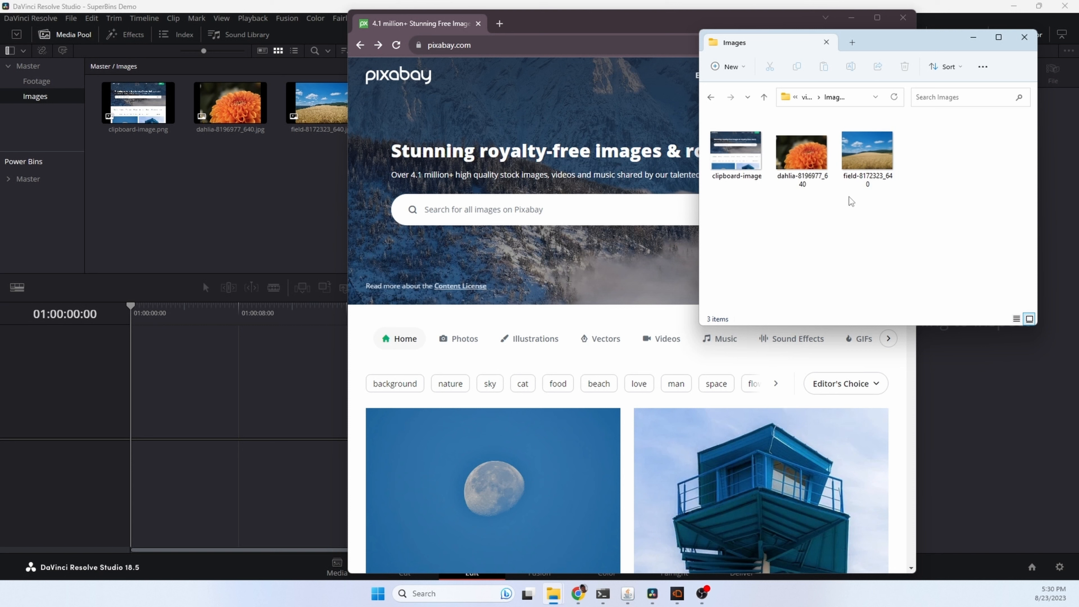
{"action": "mouse_move", "coordinate": [675, 202]}
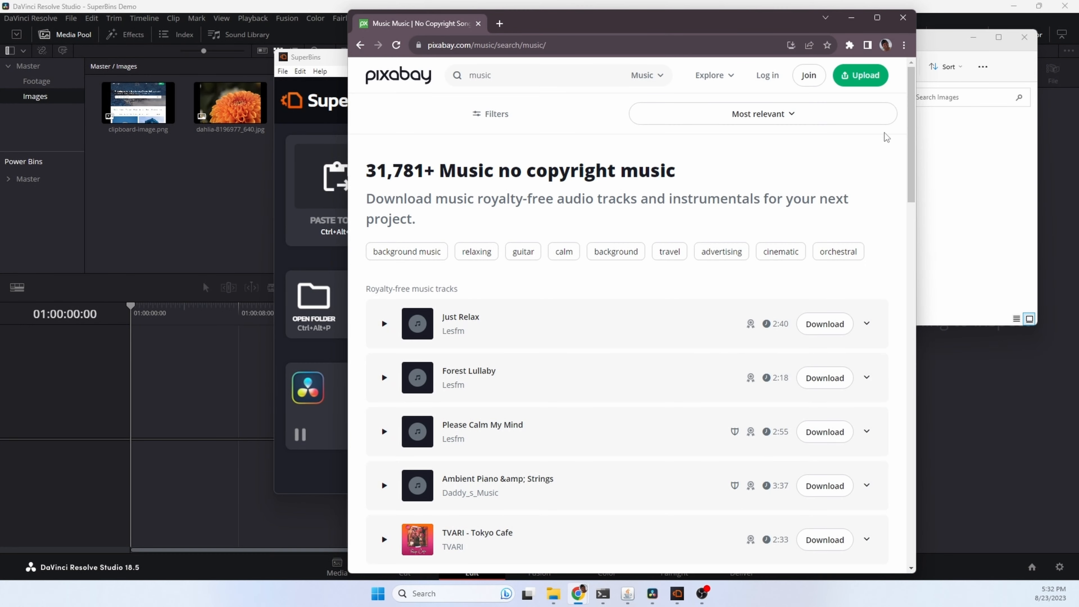
Download the Just Relax track so SuperBins files it into the Audio bin.
{"action": "scroll", "scroll_direction": "down", "scroll_amount": 3}
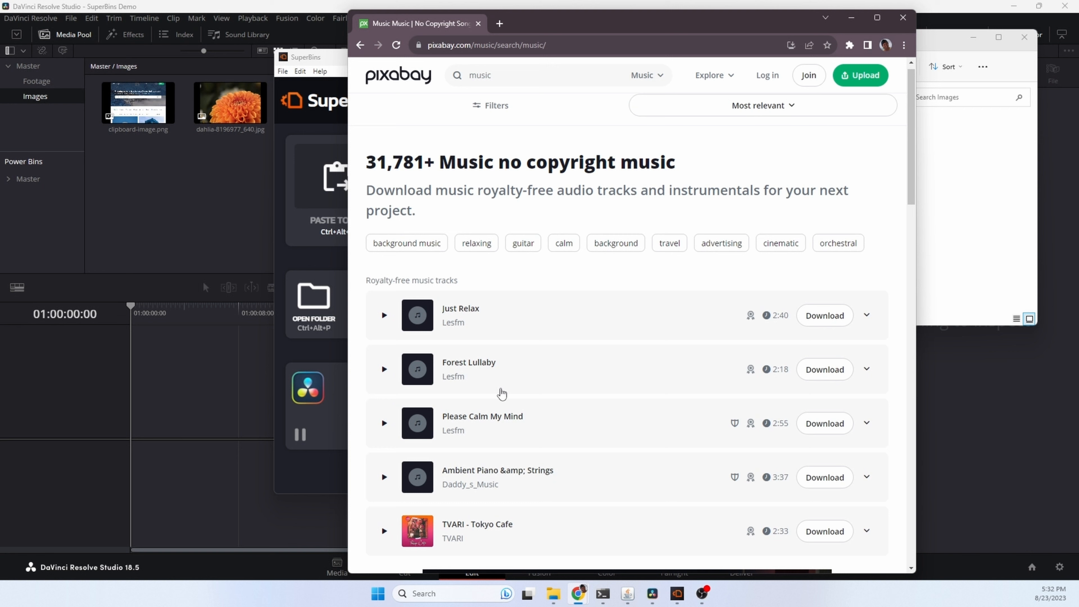
{"action": "left_click", "coordinate": [824, 316]}
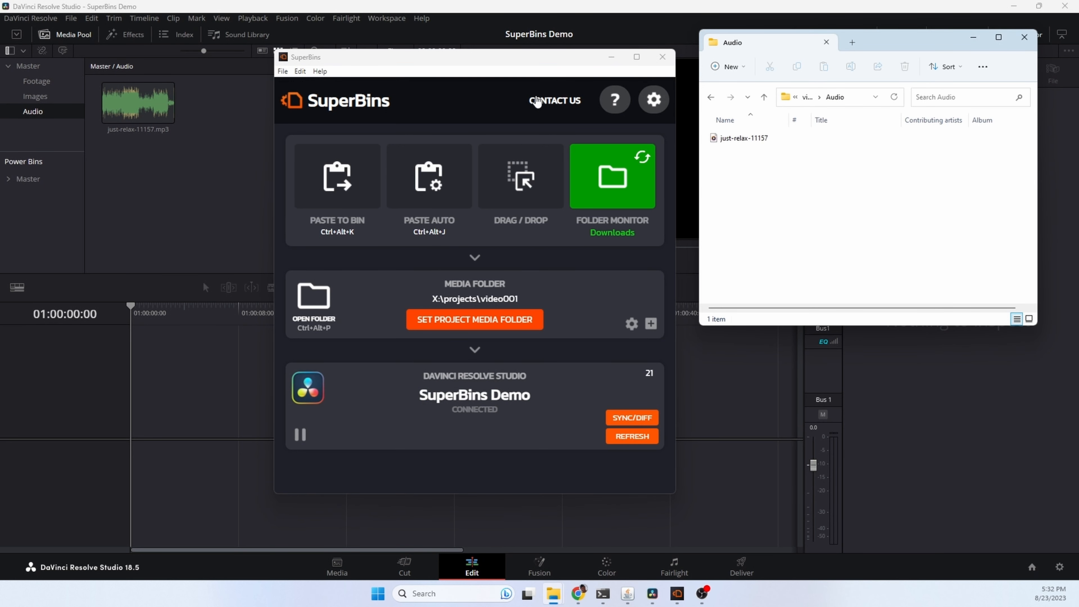
{"action": "mouse_move", "coordinate": [515, 372]}
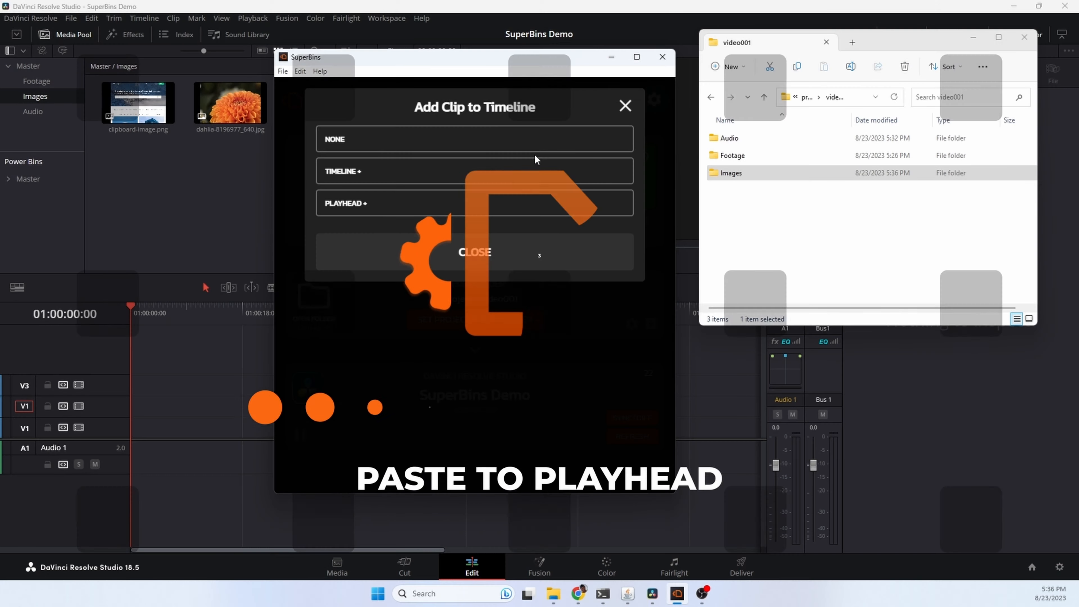
{"action": "mouse_move", "coordinate": [449, 206]}
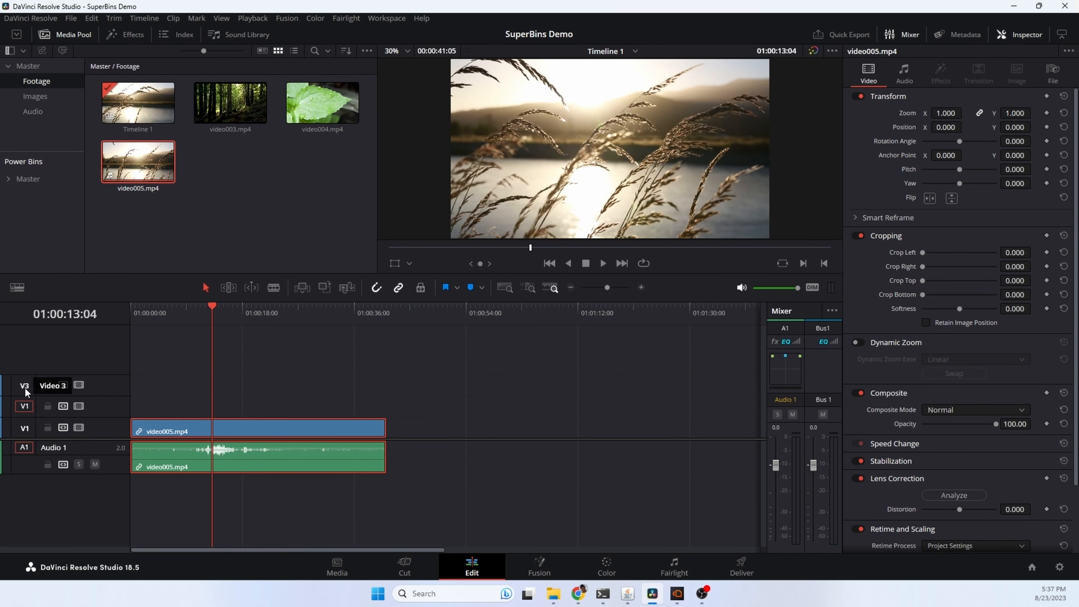
Bring Pixabay back to the front and browse down the dessert photo results.
{"action": "left_click", "coordinate": [578, 595]}
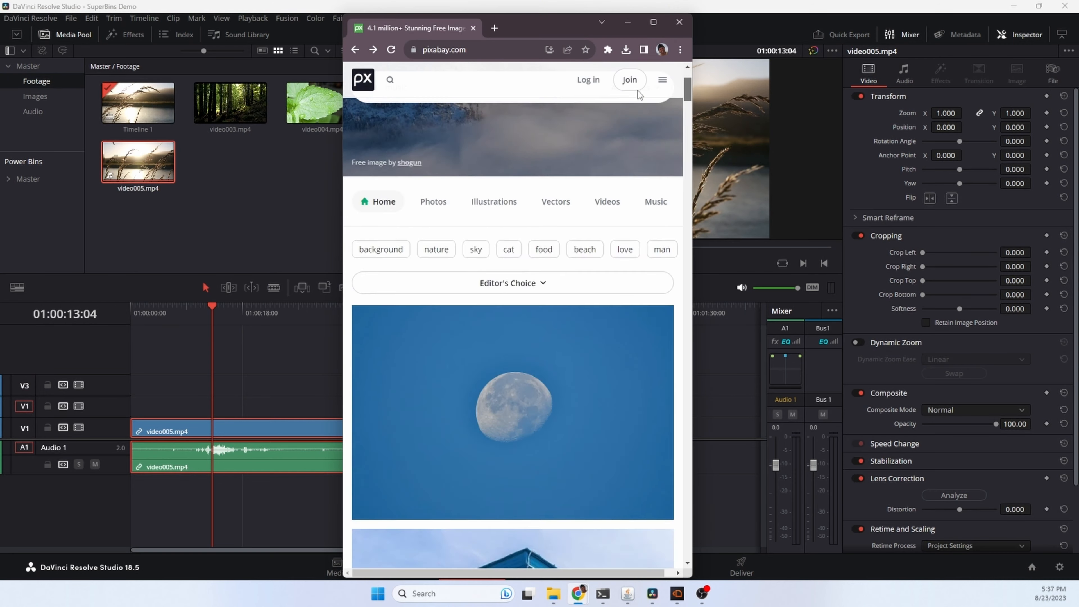
{"action": "scroll", "scroll_direction": "down", "scroll_amount": 3}
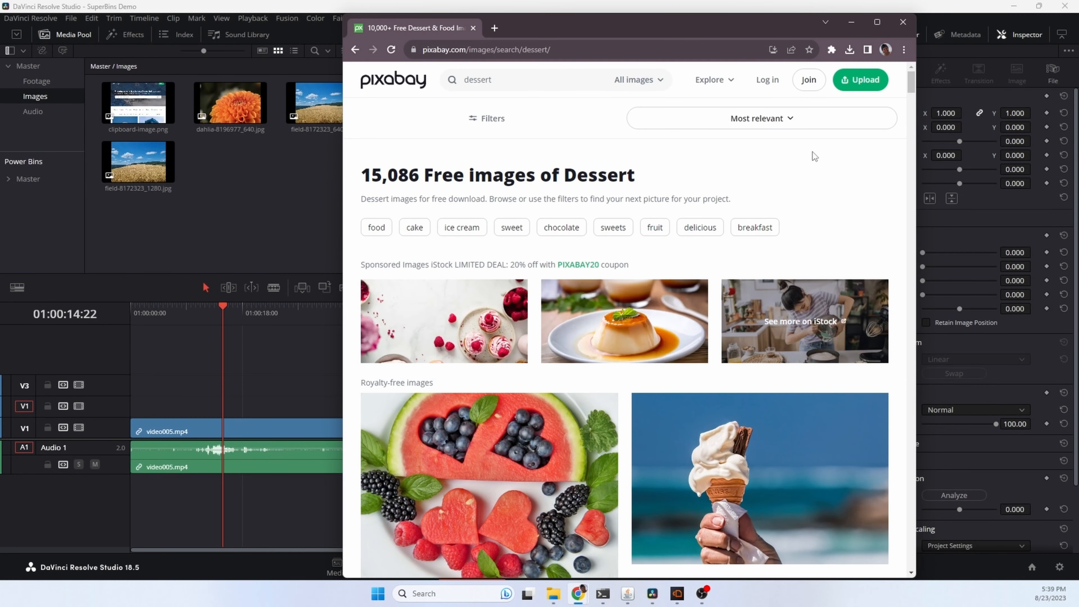
{"action": "mouse_move", "coordinate": [910, 89]}
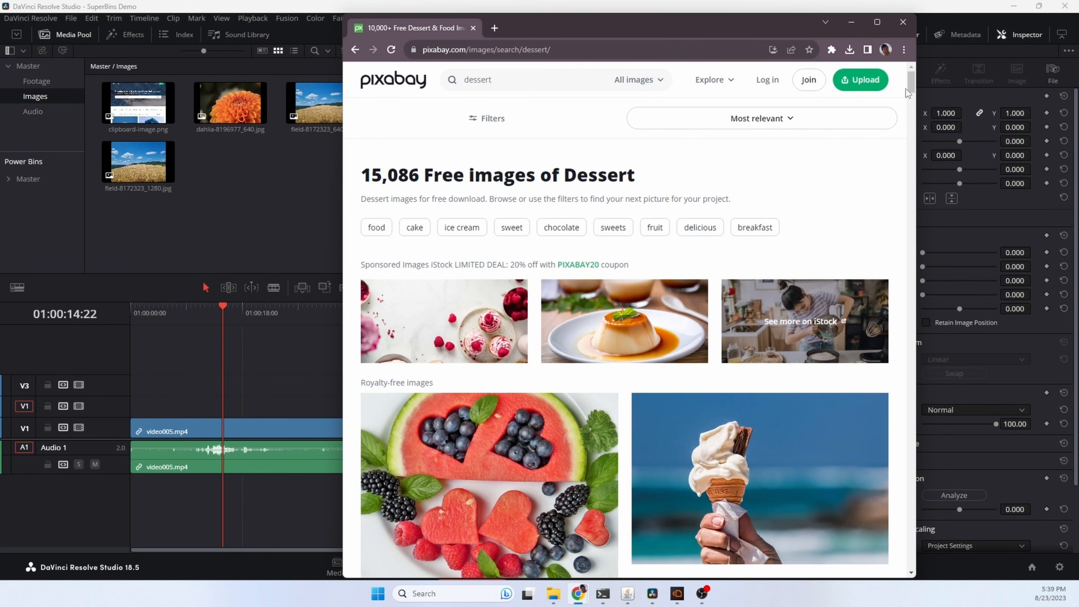
Rename the downloaded tart photo to dessert.jpg in the SuperBins dialog.
{"action": "scroll", "scroll_direction": "down", "scroll_amount": 3}
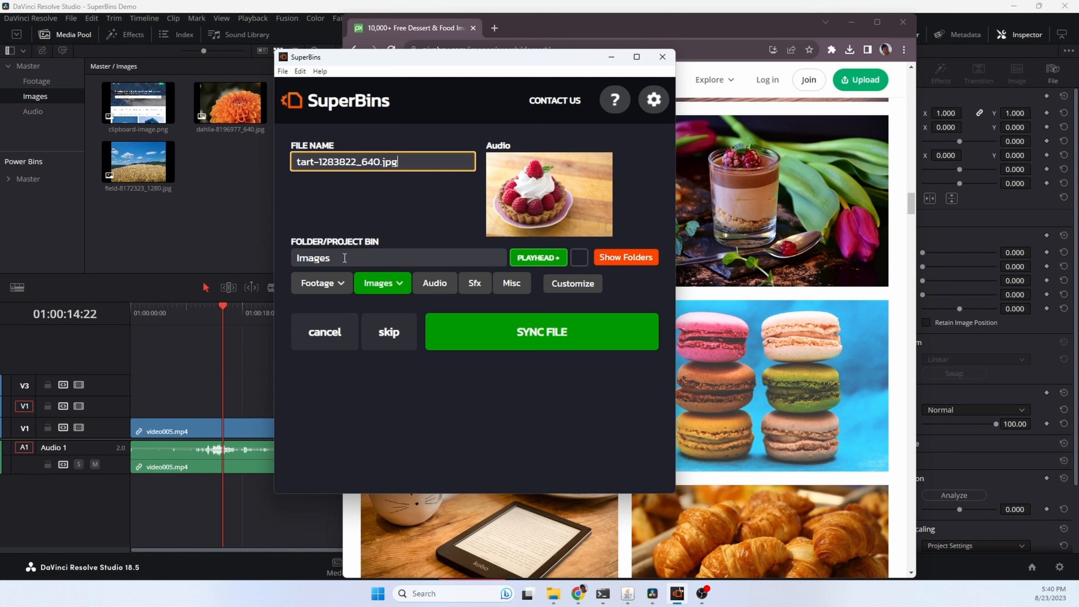
{"action": "double_click", "coordinate": [339, 162]}
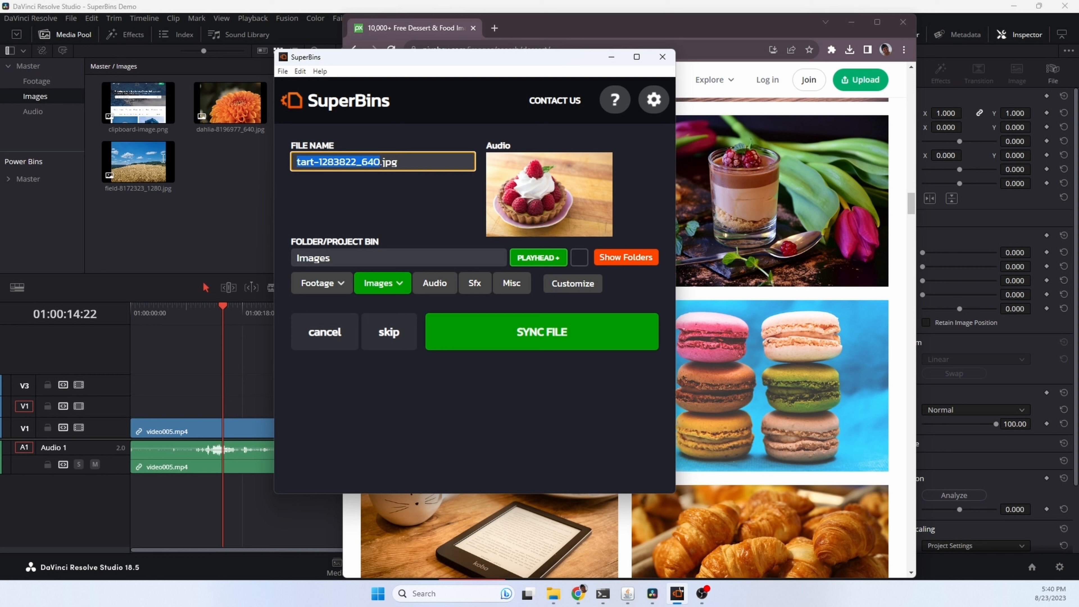
{"action": "type", "text": "dessert.jpg"}
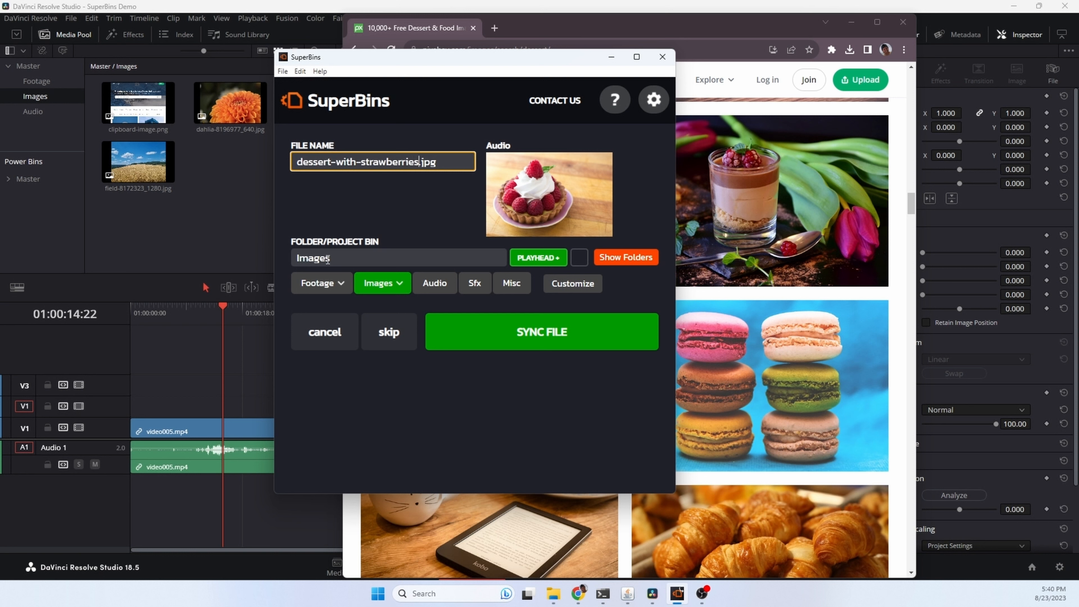
{"action": "left_click", "coordinate": [383, 283]}
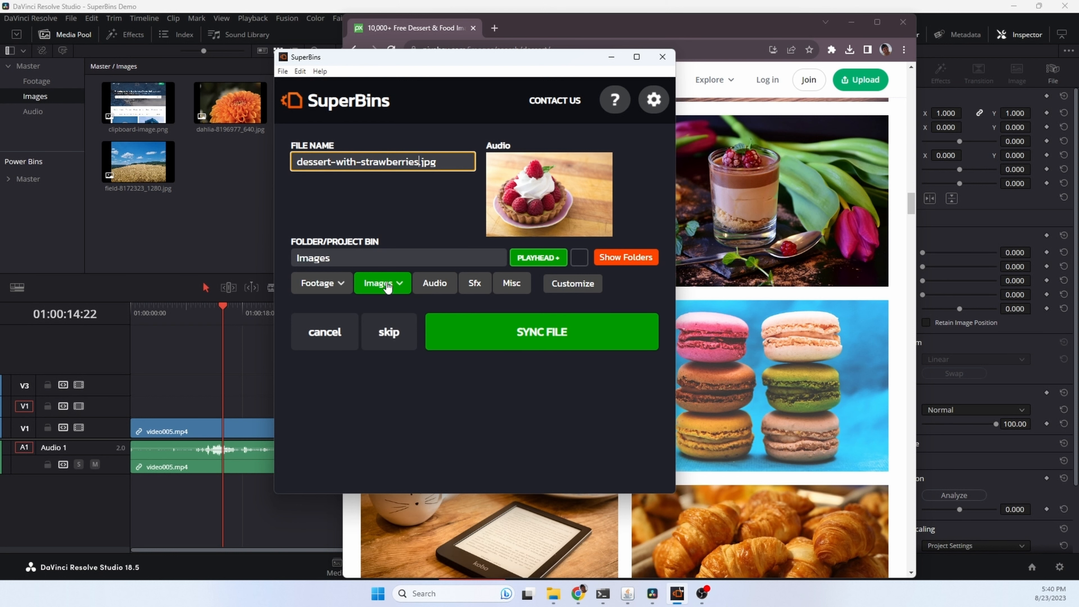
Set the destination bin path to Images/food/dessert and sync the file.
{"action": "left_click", "coordinate": [370, 258]}
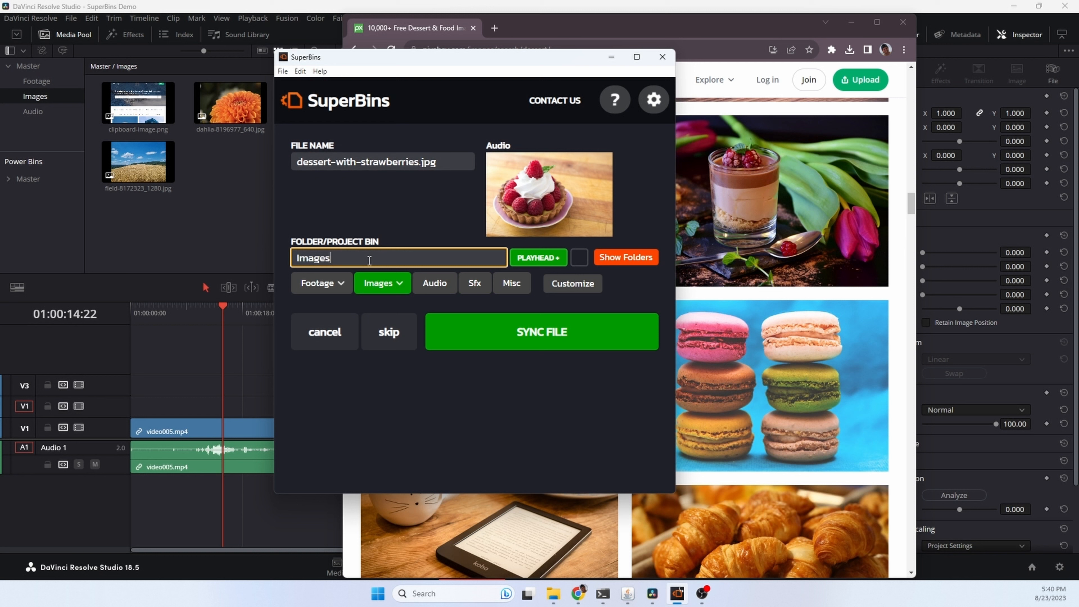
{"action": "type", "text": "/"}
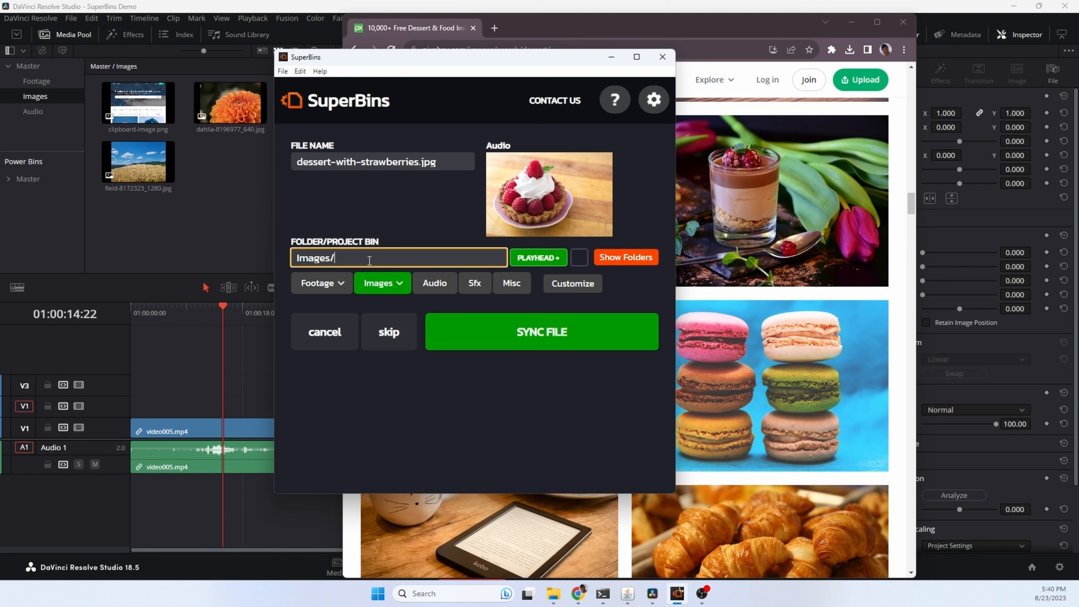
{"action": "type", "text": "food/dessert"}
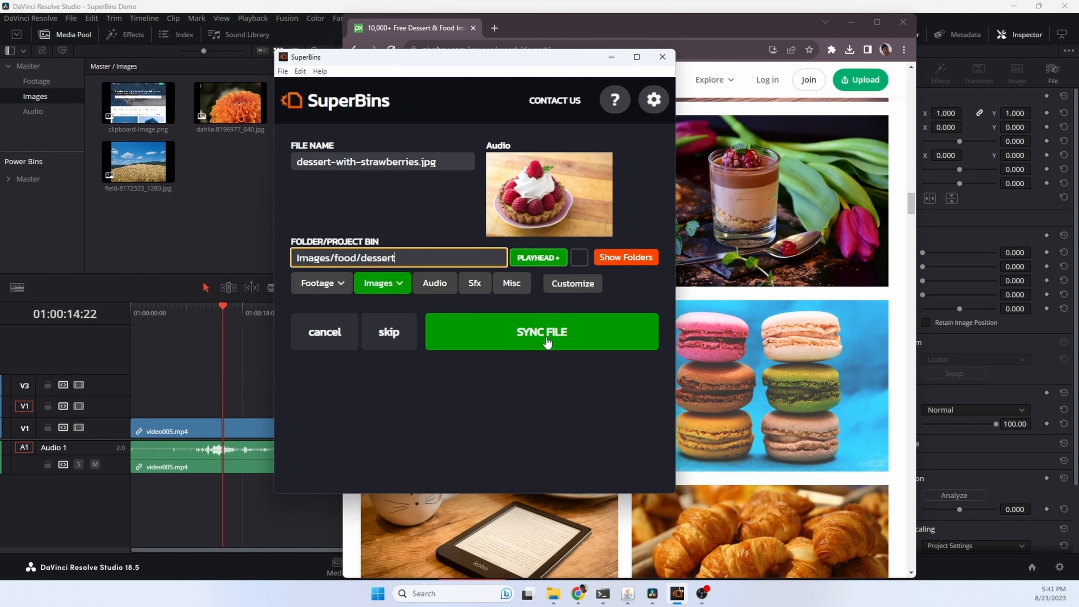
{"action": "left_click", "coordinate": [541, 333]}
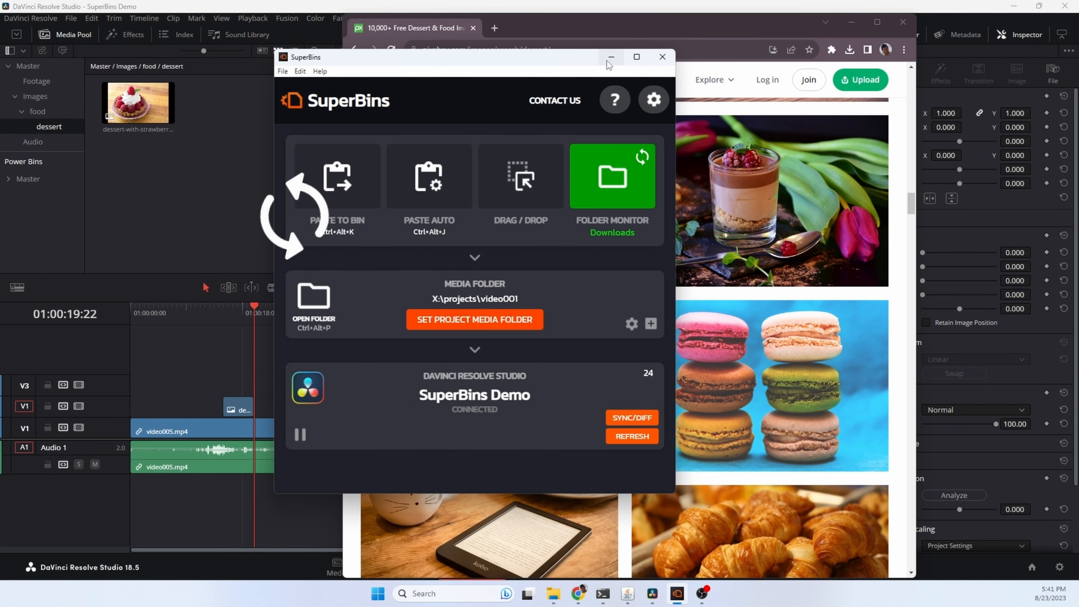
Minimize SuperBins and browse the food bin into its dessert sub-bin in the Media Pool.
{"action": "left_click", "coordinate": [662, 57]}
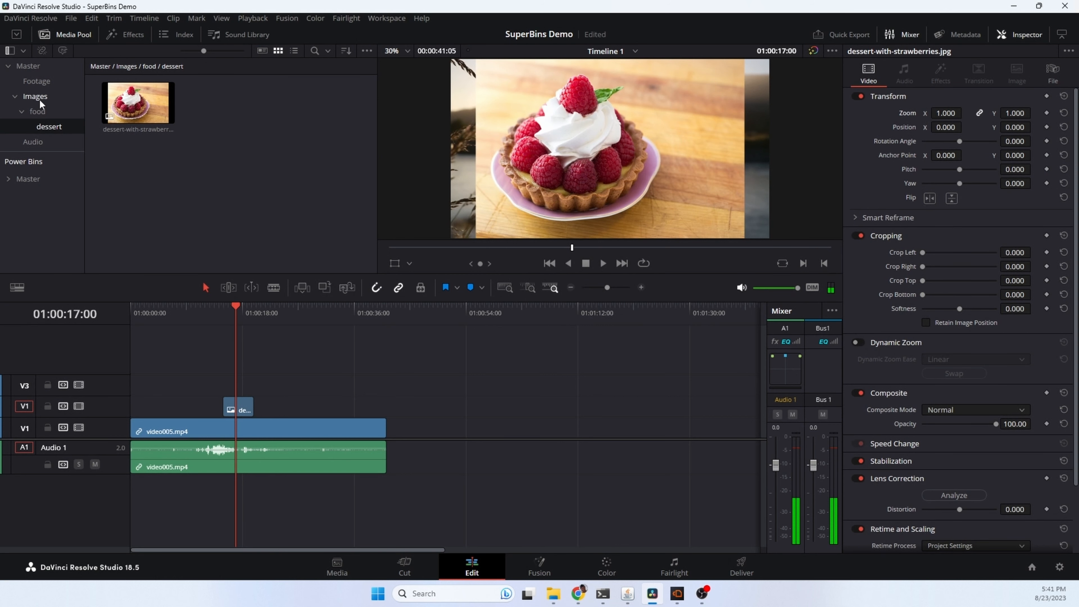
{"action": "left_click", "coordinate": [37, 111]}
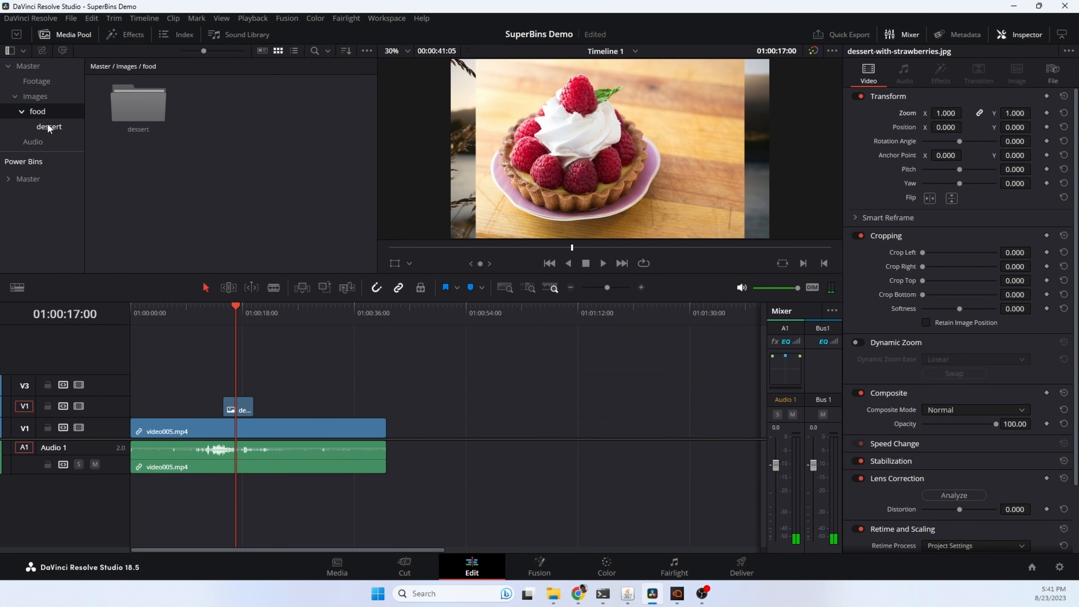
{"action": "double_click", "coordinate": [49, 127]}
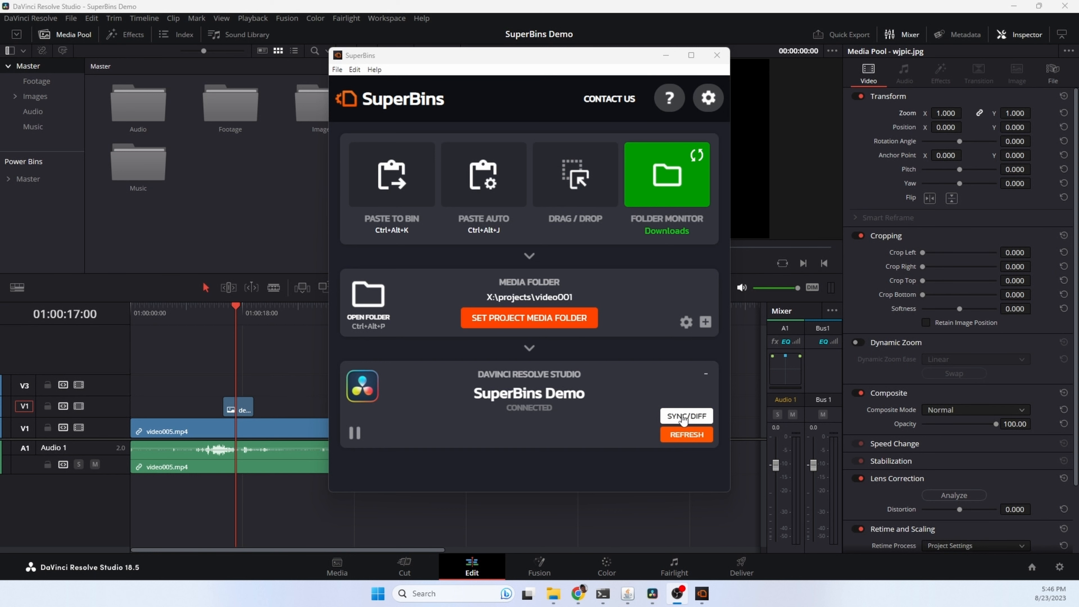
Run SYNC/DIFF to list the 14 clips stored outside the project folder.
{"action": "left_click", "coordinate": [686, 416]}
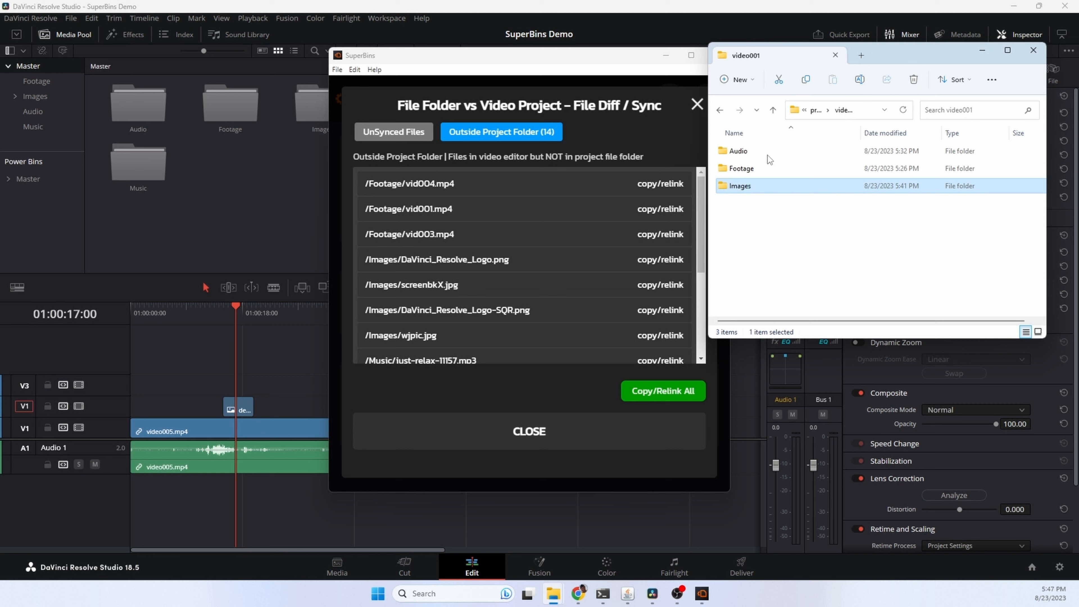
{"action": "mouse_move", "coordinate": [740, 170]}
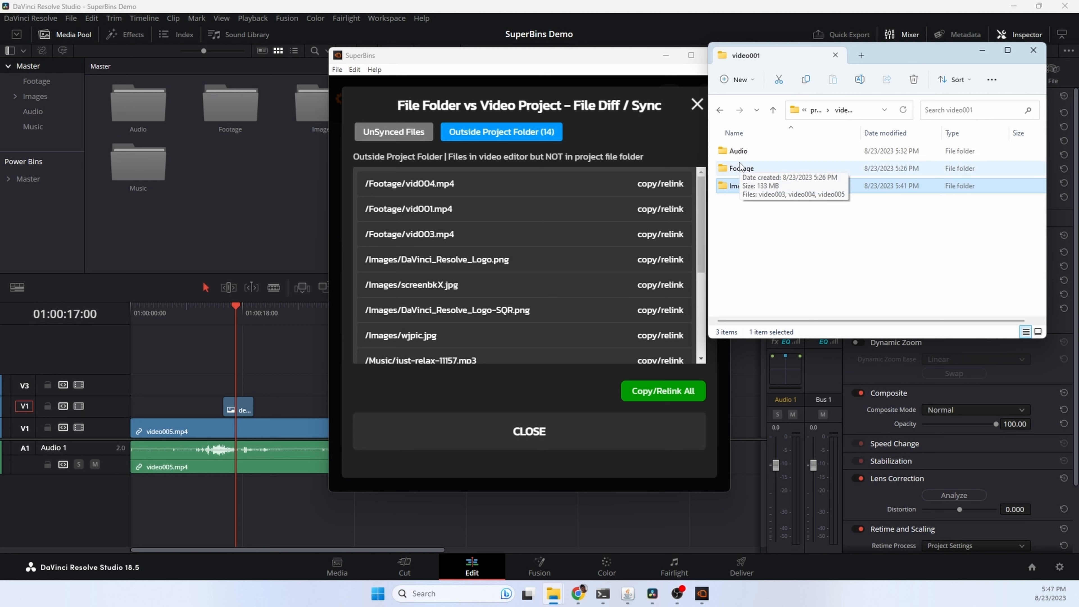
{"action": "mouse_move", "coordinate": [574, 246]}
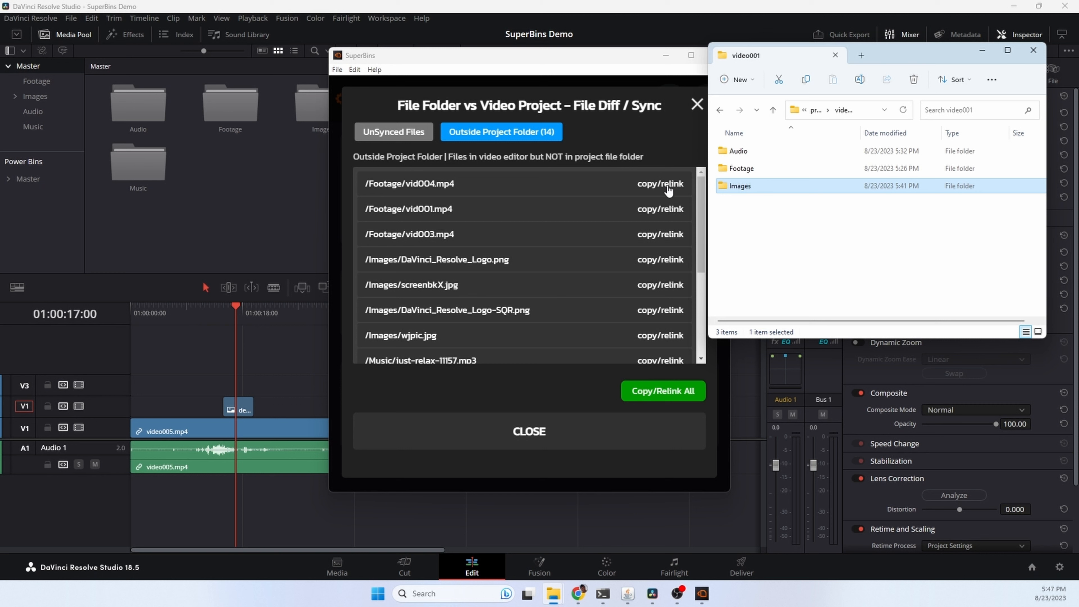
{"action": "mouse_move", "coordinate": [665, 192]}
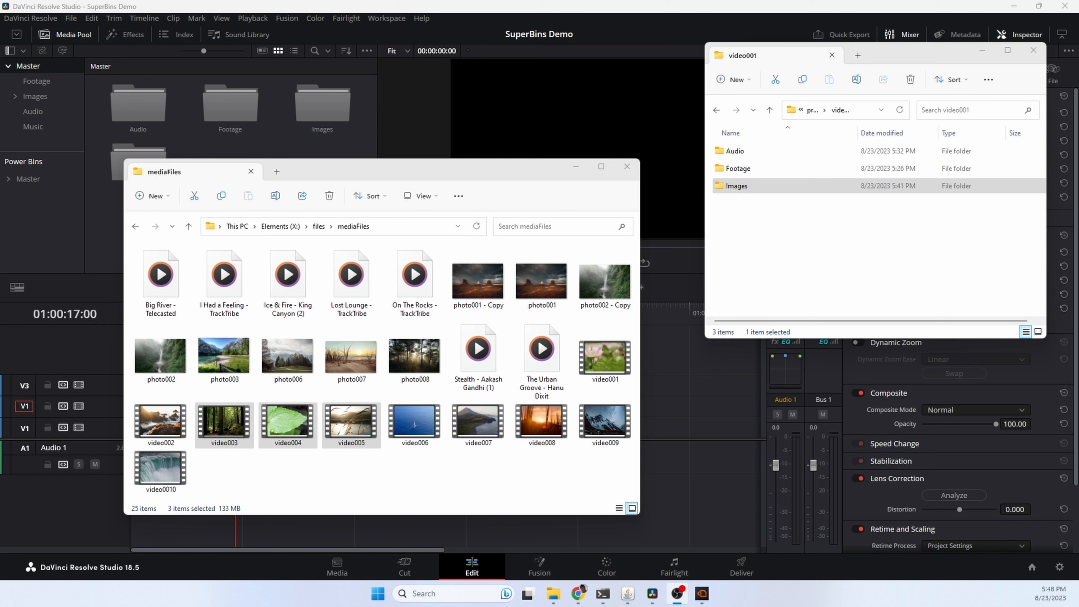
{"action": "mouse_move", "coordinate": [553, 456]}
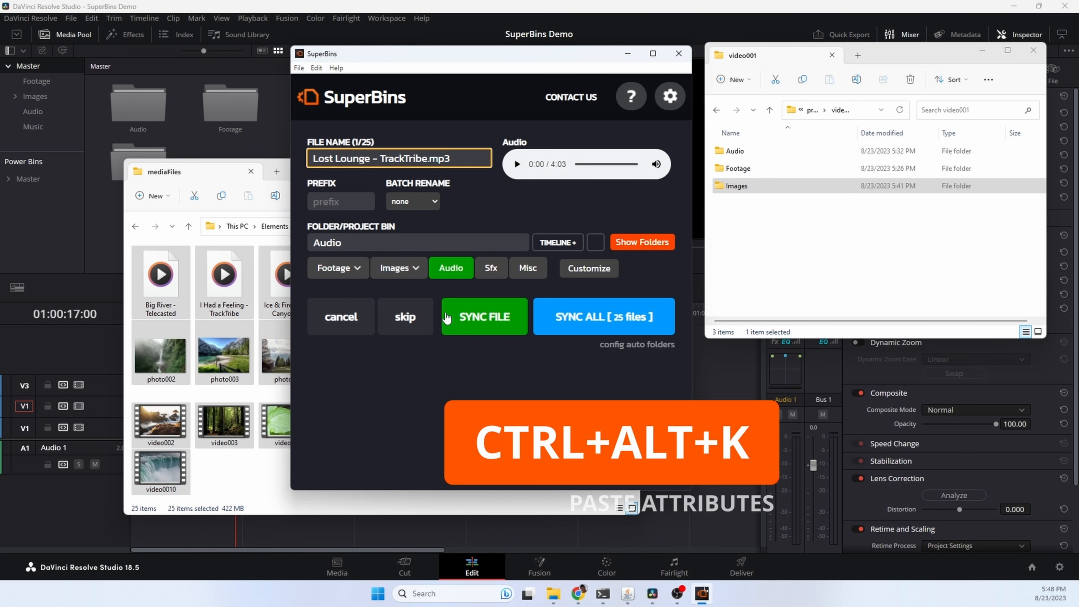
{"action": "mouse_move", "coordinate": [608, 328]}
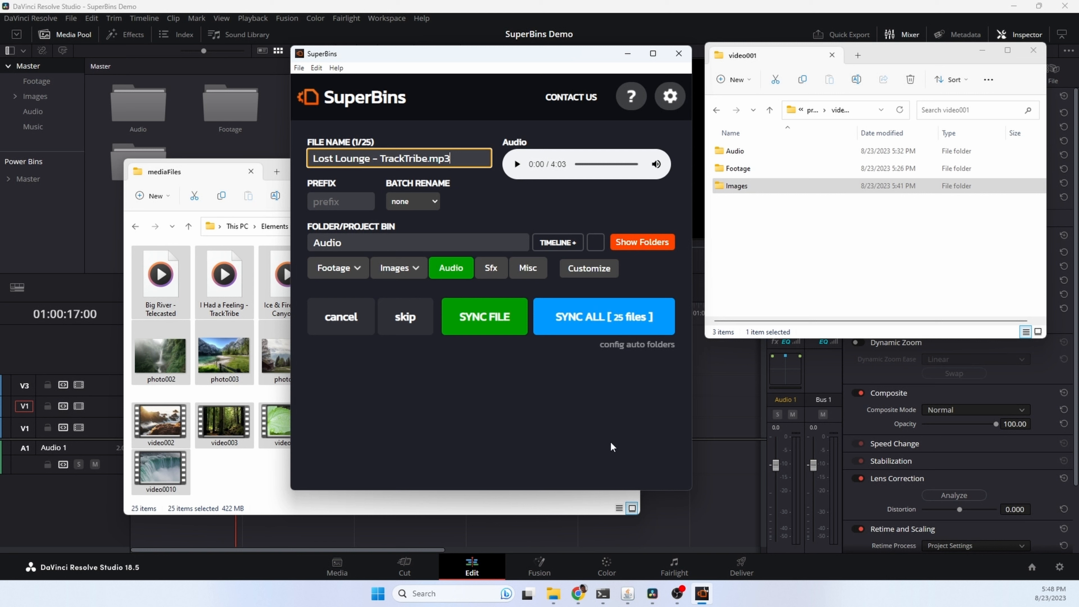
Confirm the SuperBins paste dialog to sort the 25 mediaFiles into the project bins.
{"action": "left_click", "coordinate": [484, 317]}
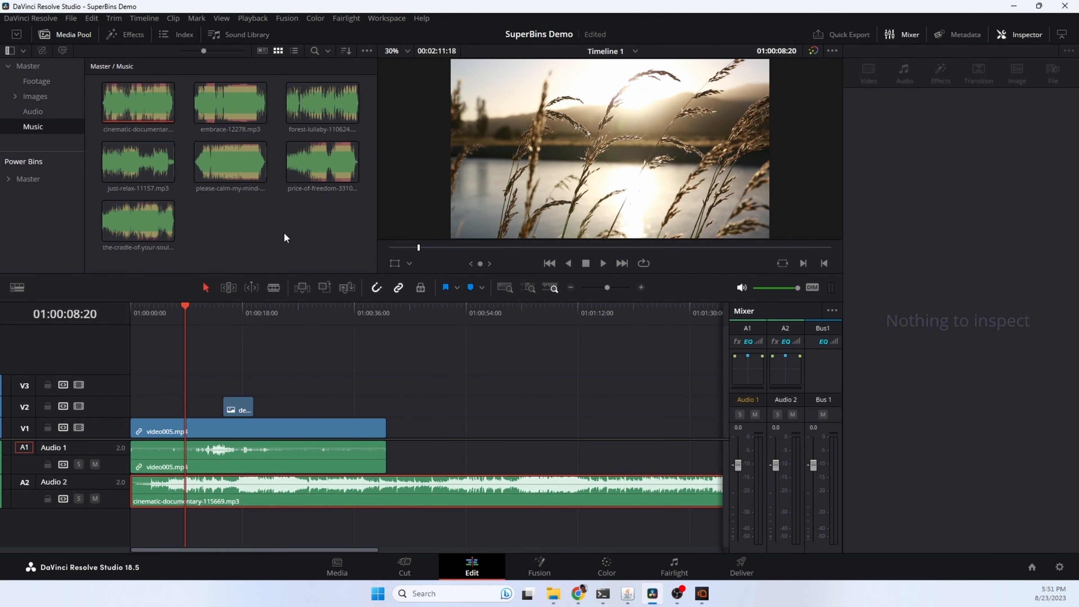
{"action": "mouse_move", "coordinate": [286, 243]}
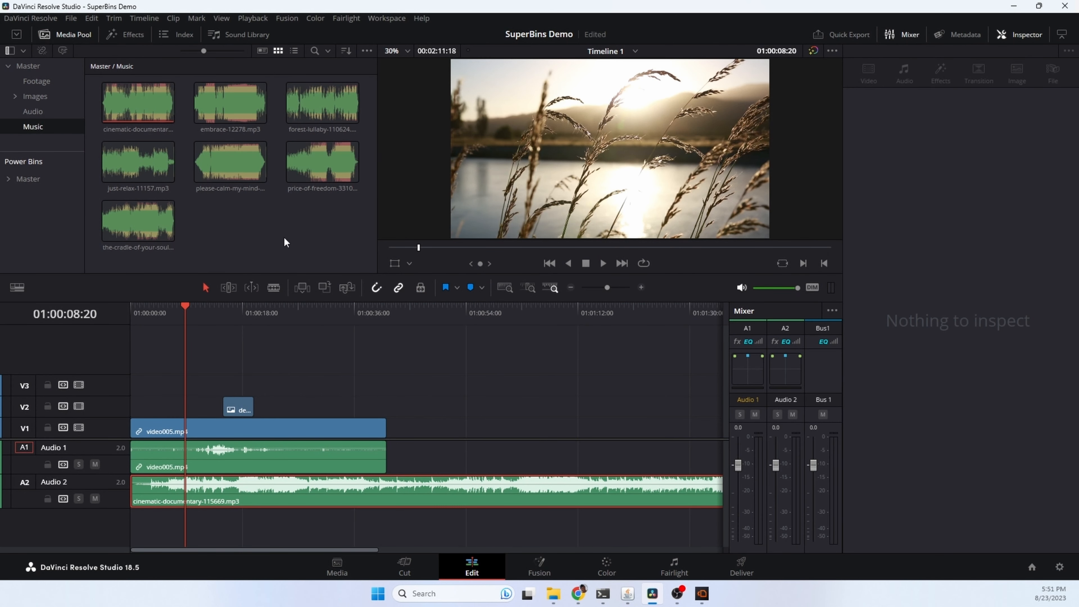
{"action": "mouse_move", "coordinate": [267, 239]}
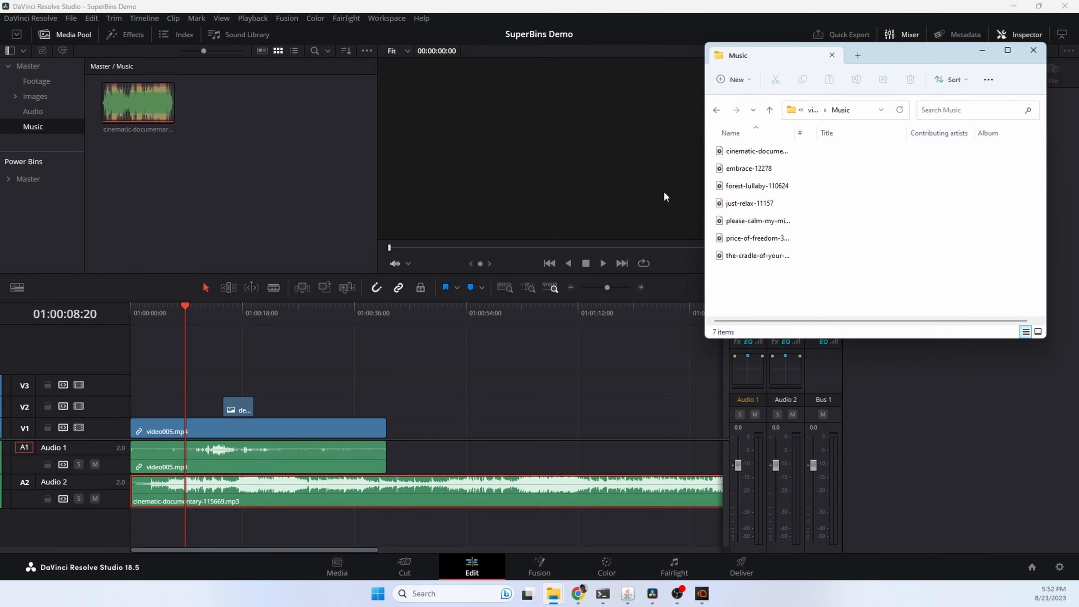
{"action": "mouse_move", "coordinate": [757, 233]}
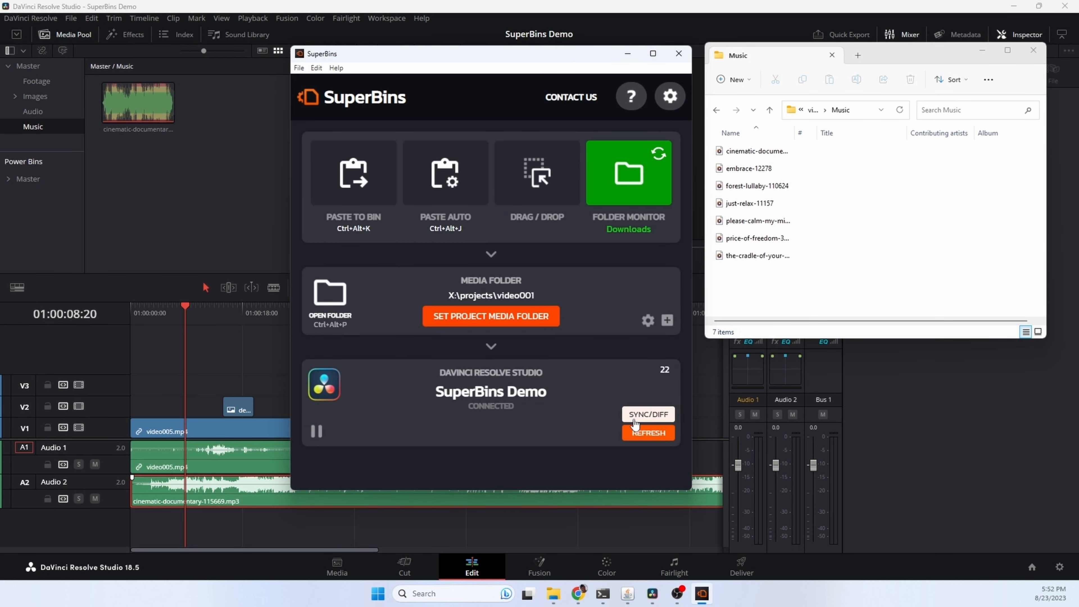
Run SYNC/DIFF to list the six unsynced Music files in the project folder.
{"action": "left_click", "coordinate": [648, 414]}
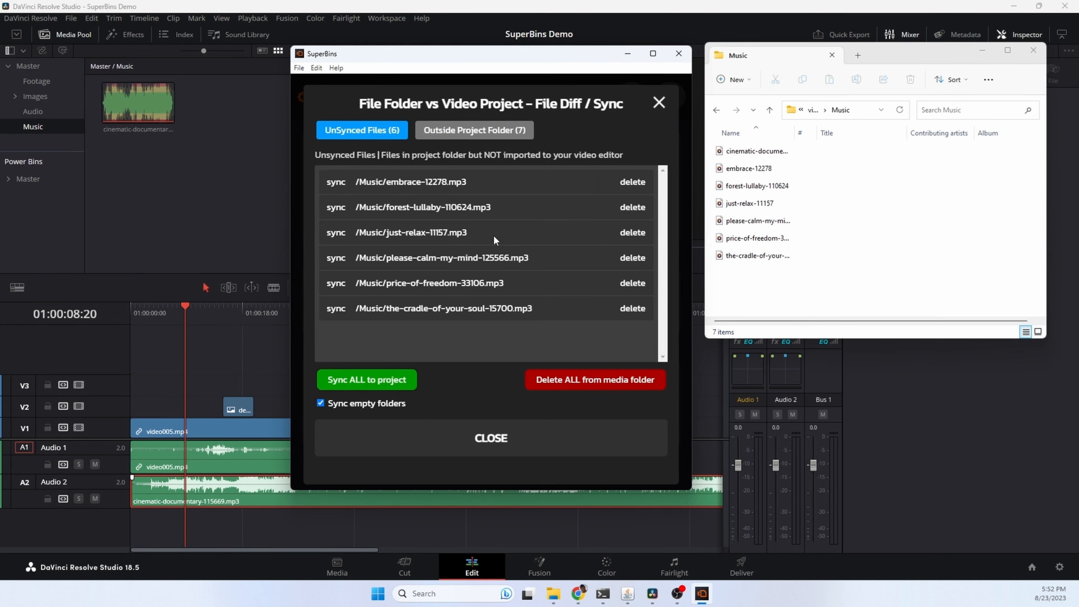
{"action": "mouse_move", "coordinate": [411, 282]}
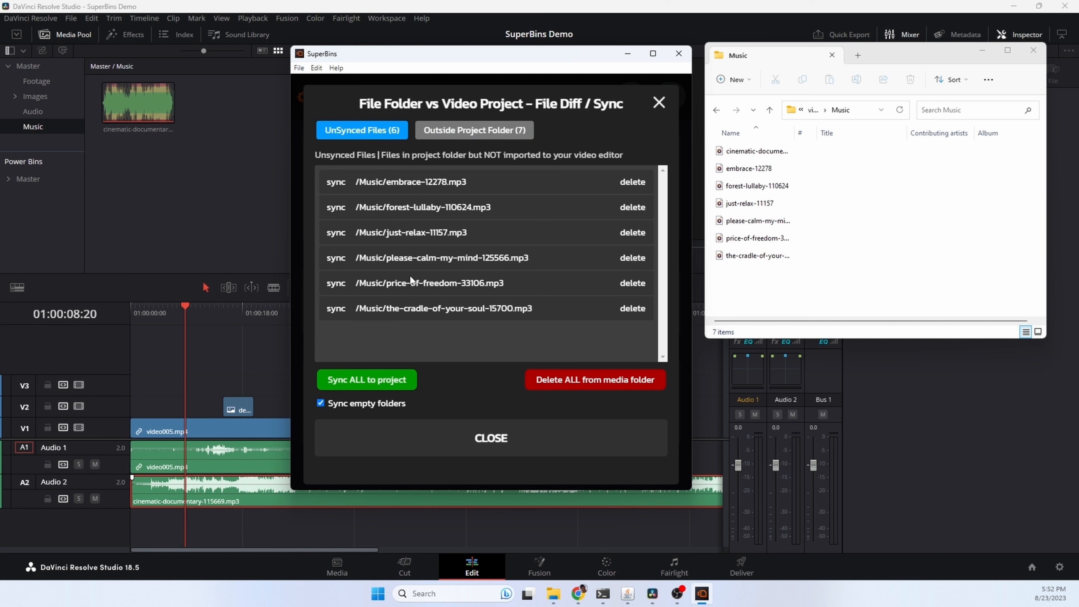
{"action": "mouse_move", "coordinate": [206, 93]}
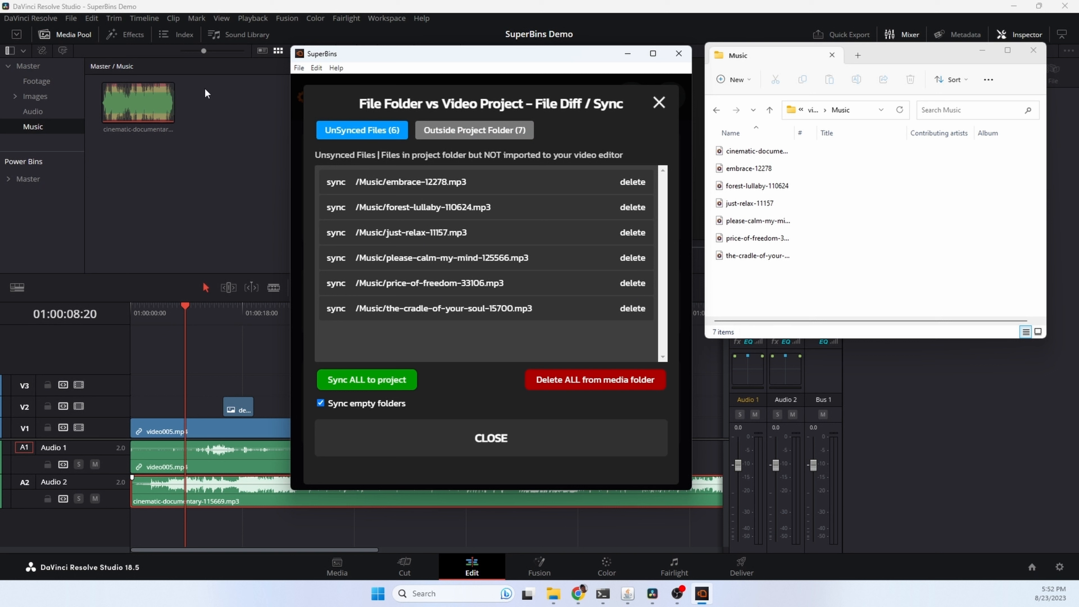
{"action": "mouse_move", "coordinate": [505, 374]}
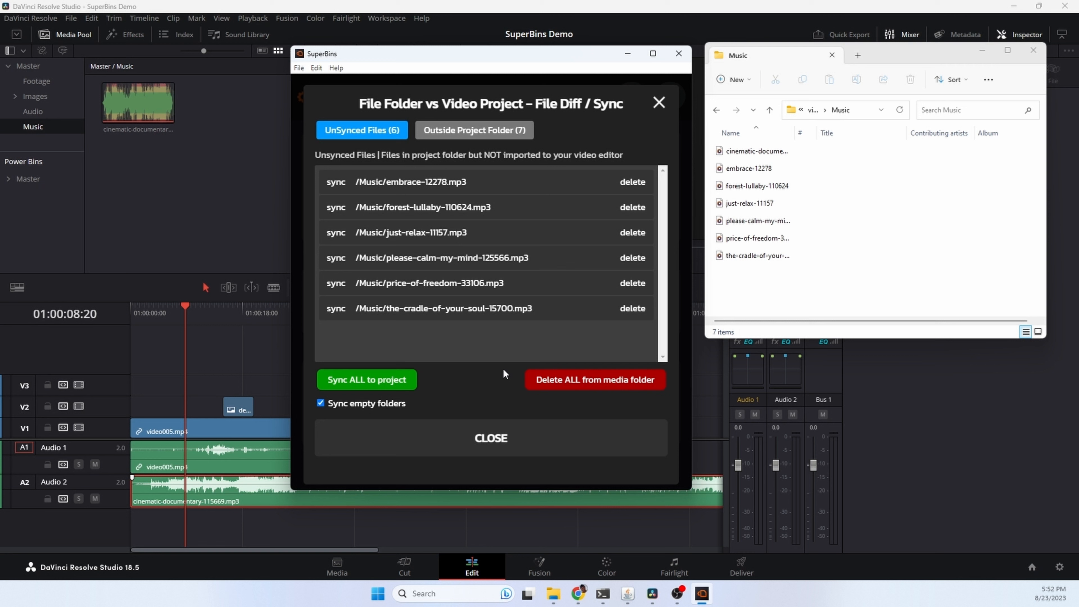
{"action": "mouse_move", "coordinate": [341, 147]}
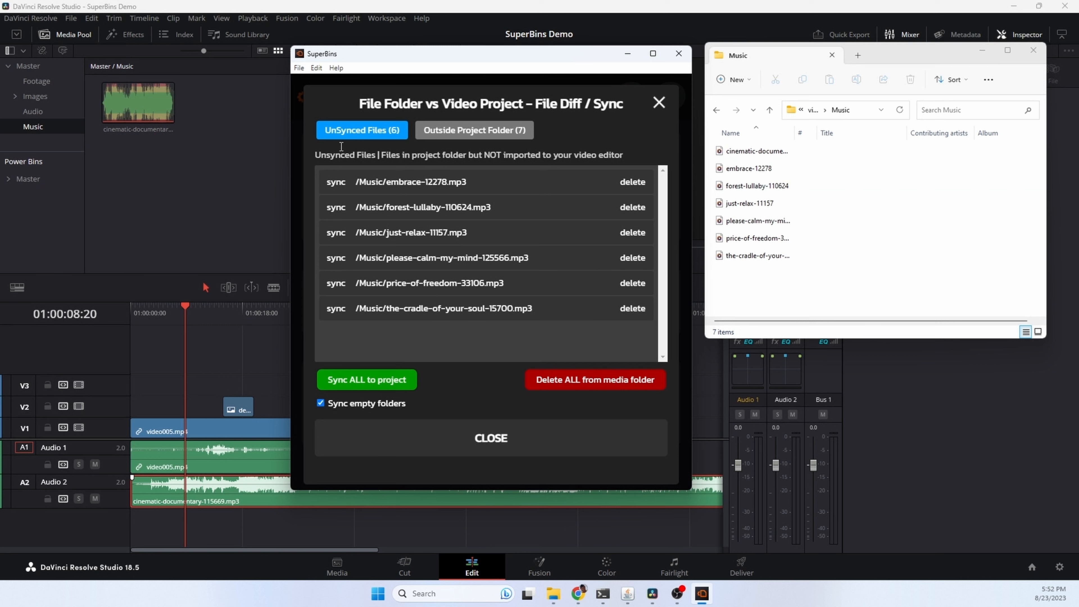
{"action": "mouse_move", "coordinate": [566, 384]}
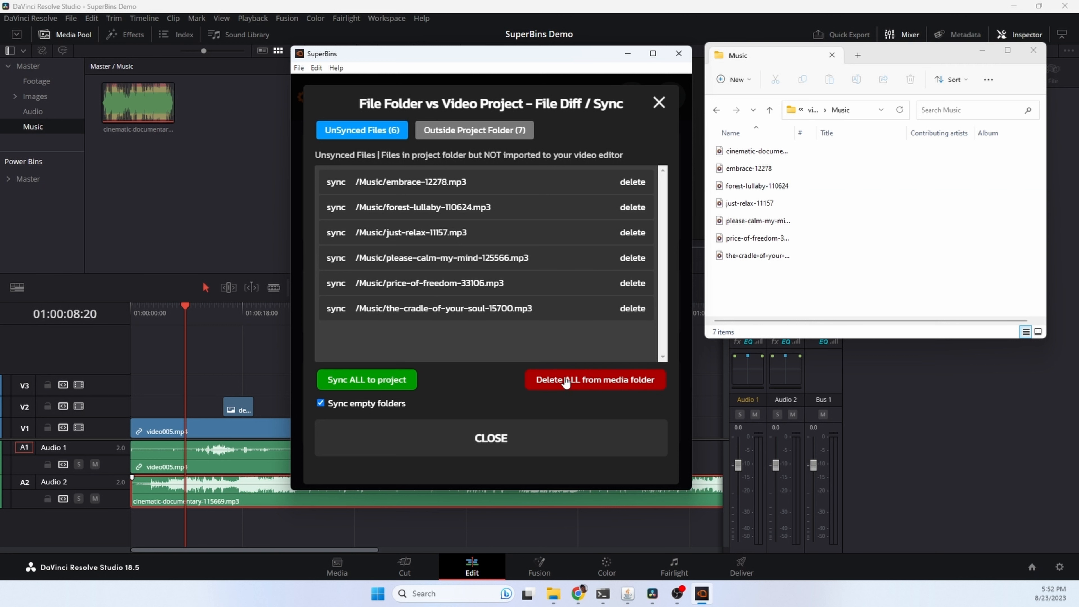
{"action": "mouse_move", "coordinate": [444, 396]}
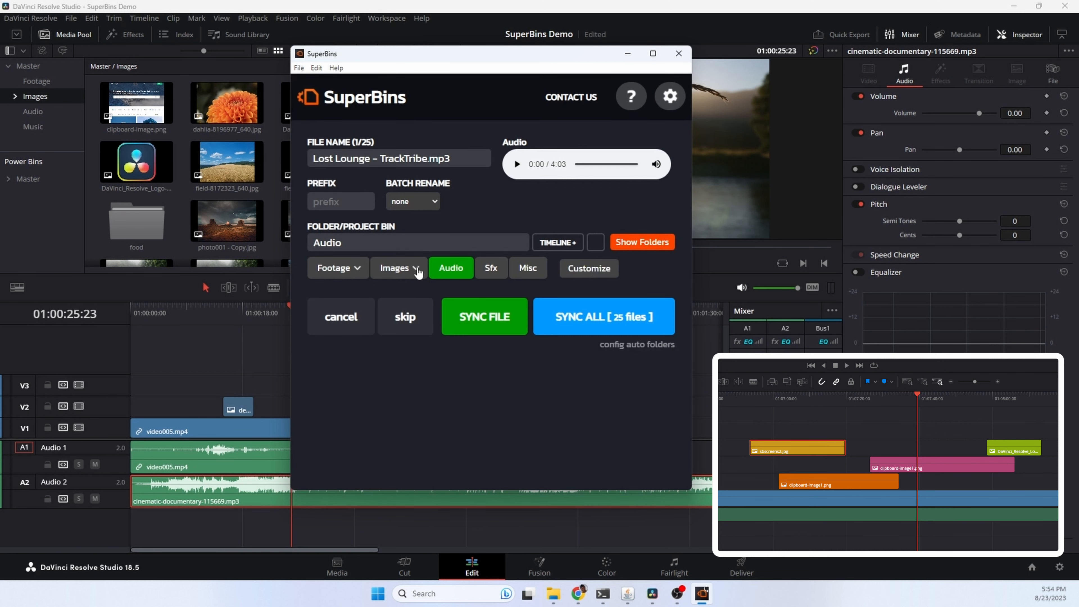
Show the Customize Default Bins list with Footage, Images, Audio and Sfx bins.
{"action": "left_click", "coordinate": [589, 268]}
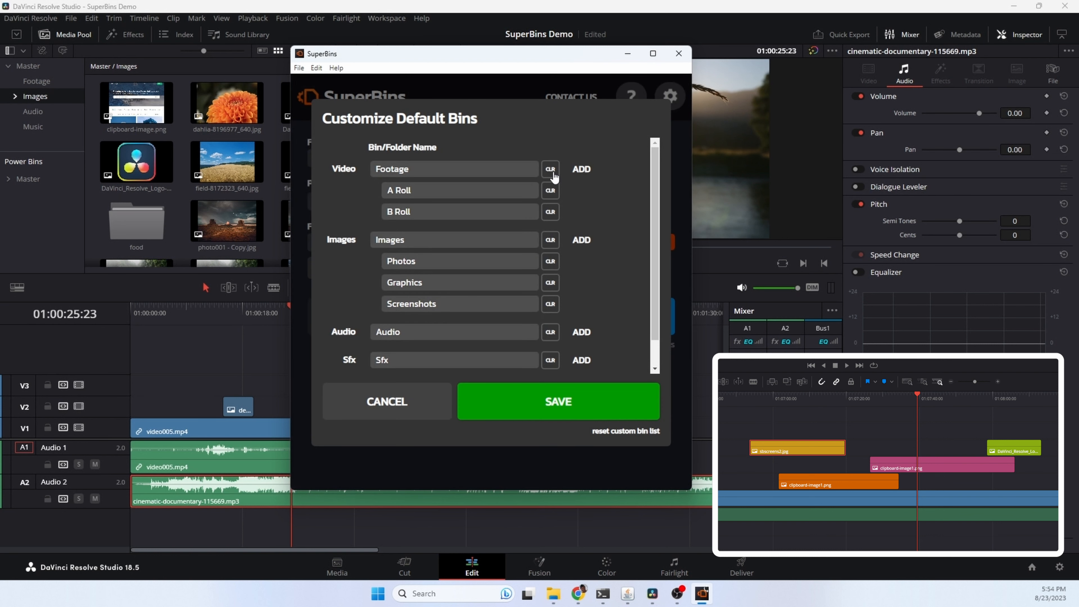
{"action": "mouse_move", "coordinate": [551, 267]}
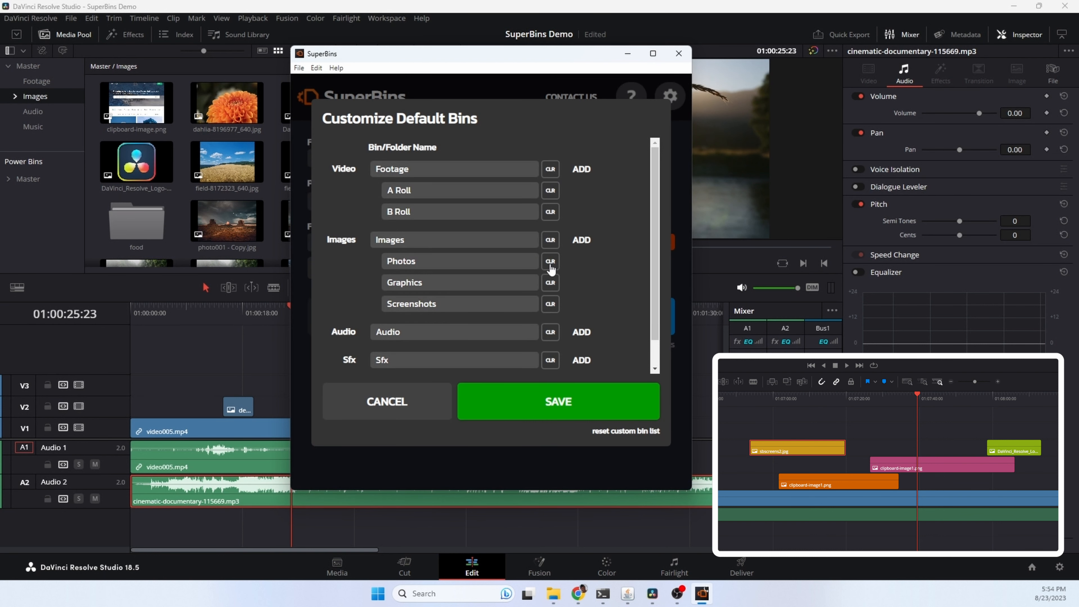
{"action": "mouse_move", "coordinate": [559, 277]}
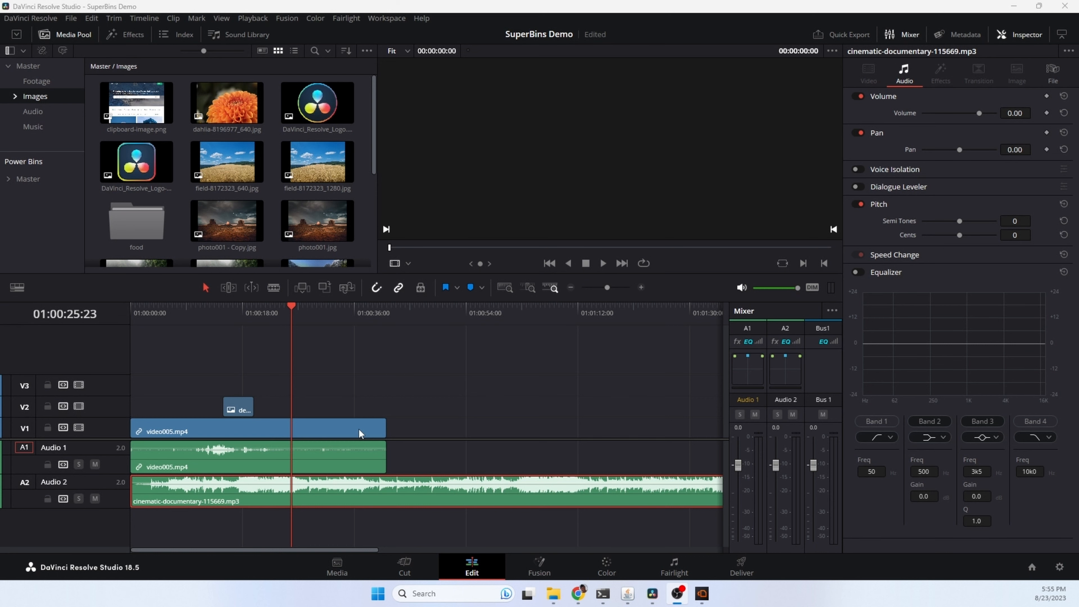
Reveal the project media folder X:\projects\video001 via Ctrl+Alt+P and return to SuperBins.
{"action": "key", "text": "Ctrl+Alt+P"}
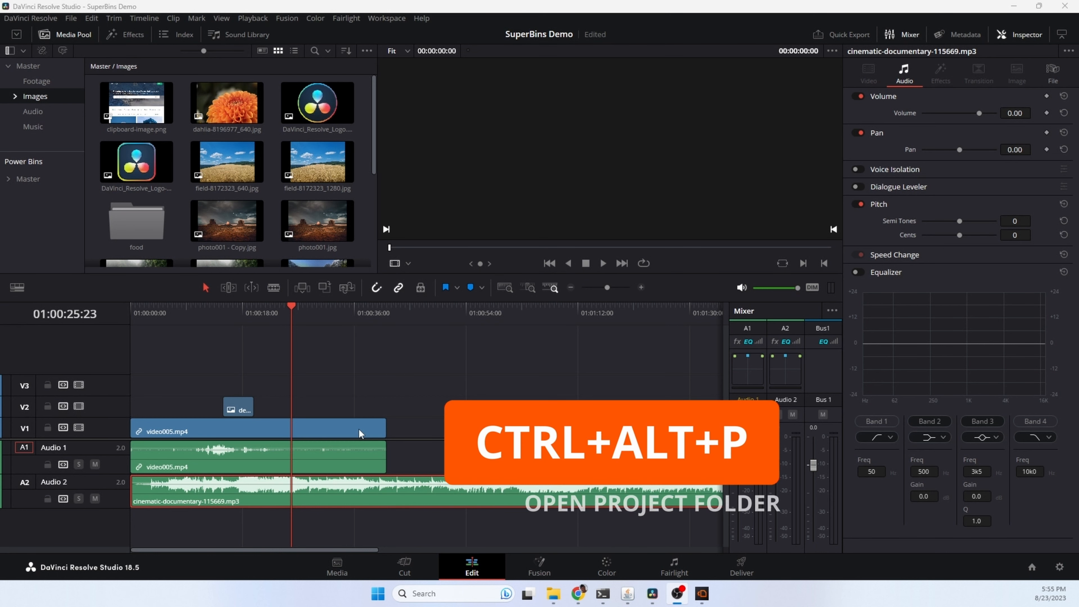
{"action": "key", "text": "Ctrl+Alt+P"}
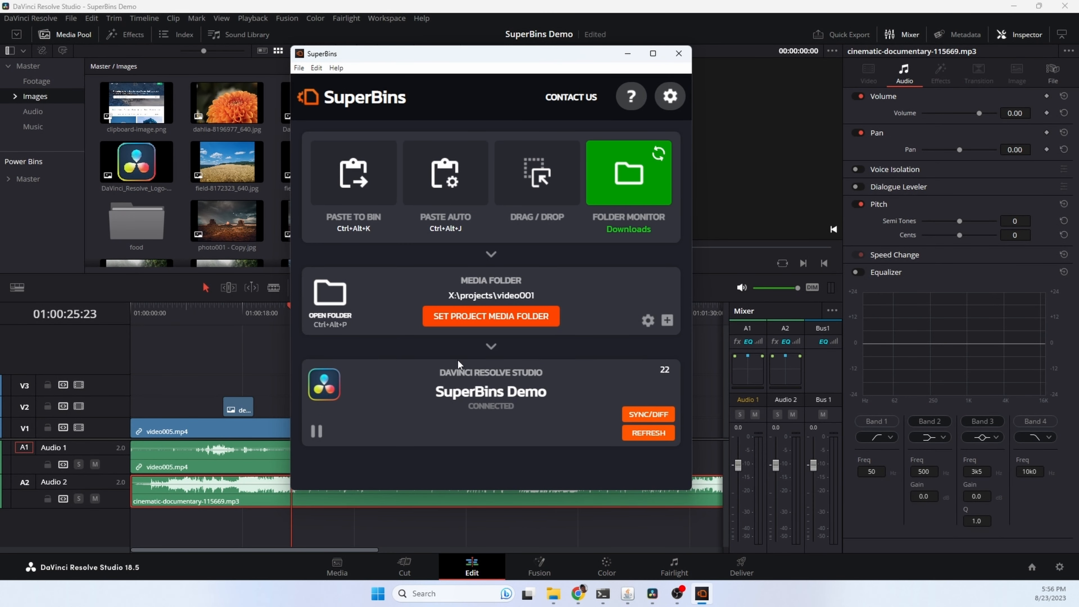
{"action": "mouse_move", "coordinate": [500, 360]}
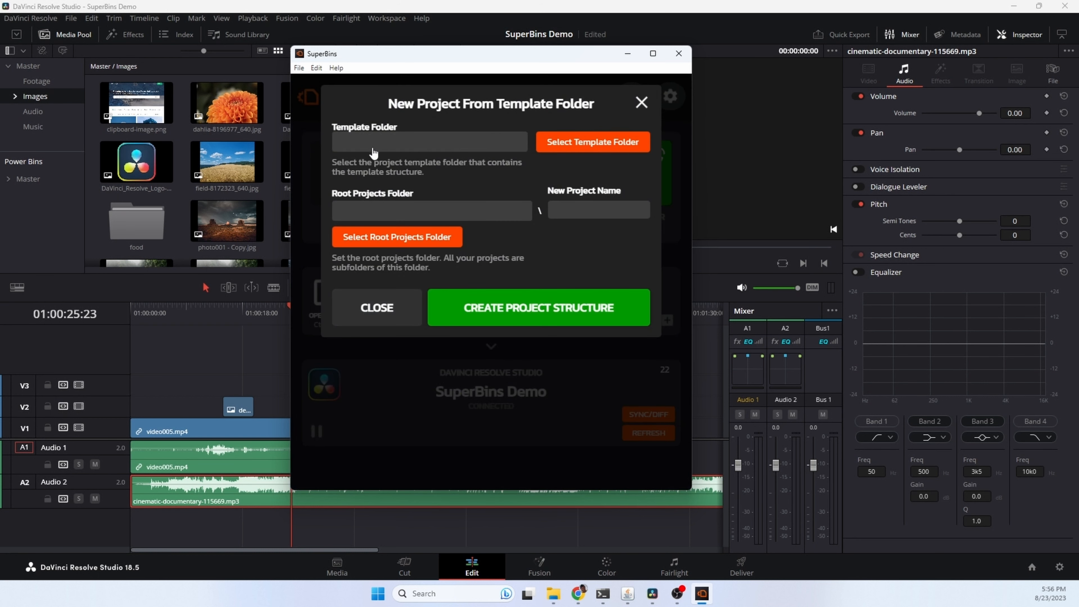
{"action": "mouse_move", "coordinate": [407, 145]}
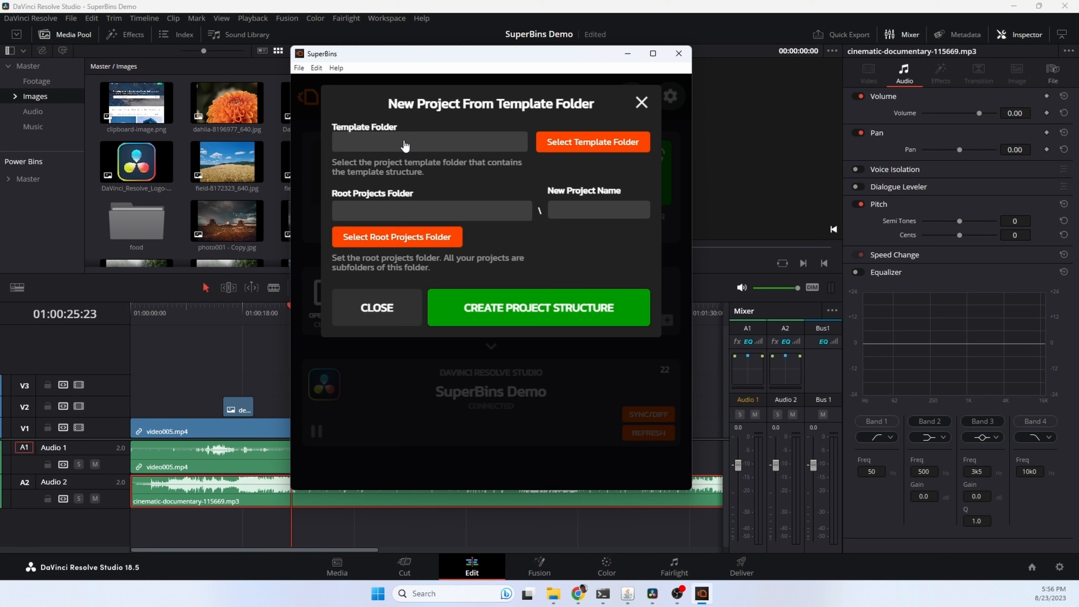
{"action": "mouse_move", "coordinate": [424, 240]}
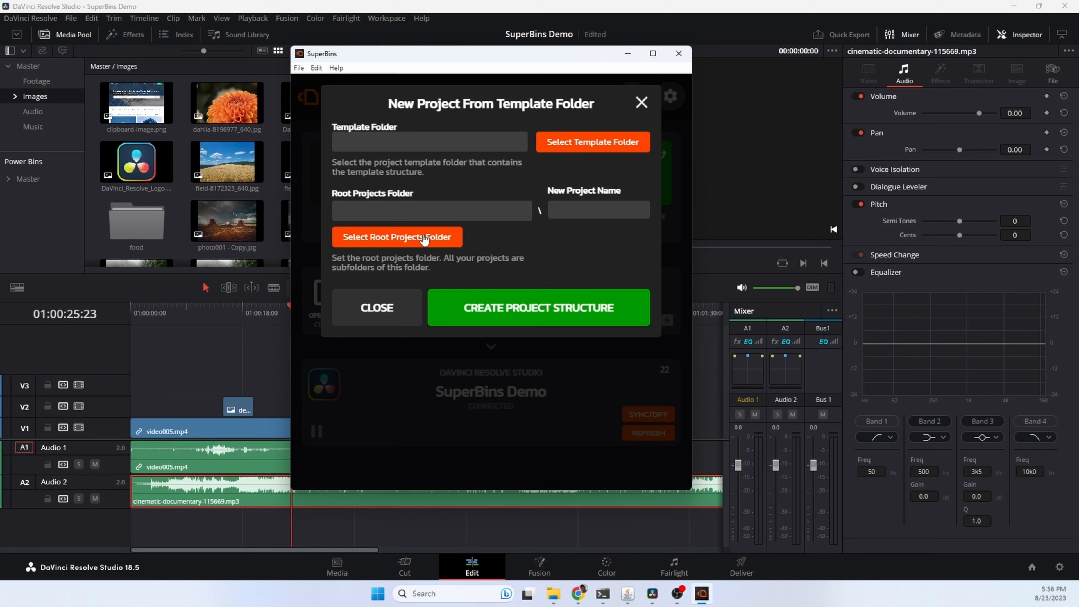
Choose the root projects folder and focus the New Project Name field.
{"action": "left_click", "coordinate": [599, 210]}
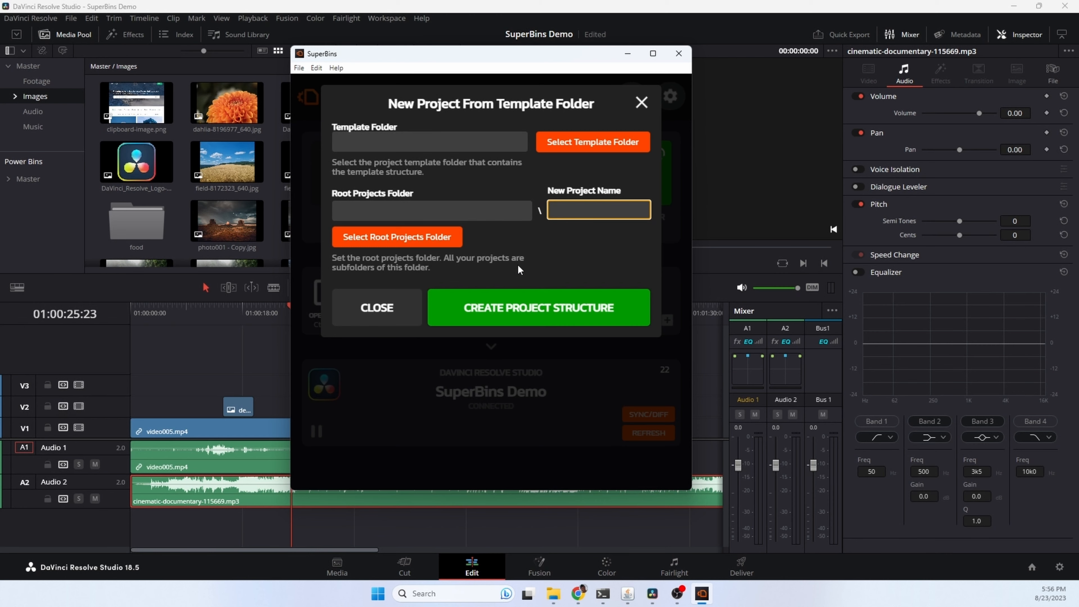
{"action": "left_click", "coordinate": [377, 309]}
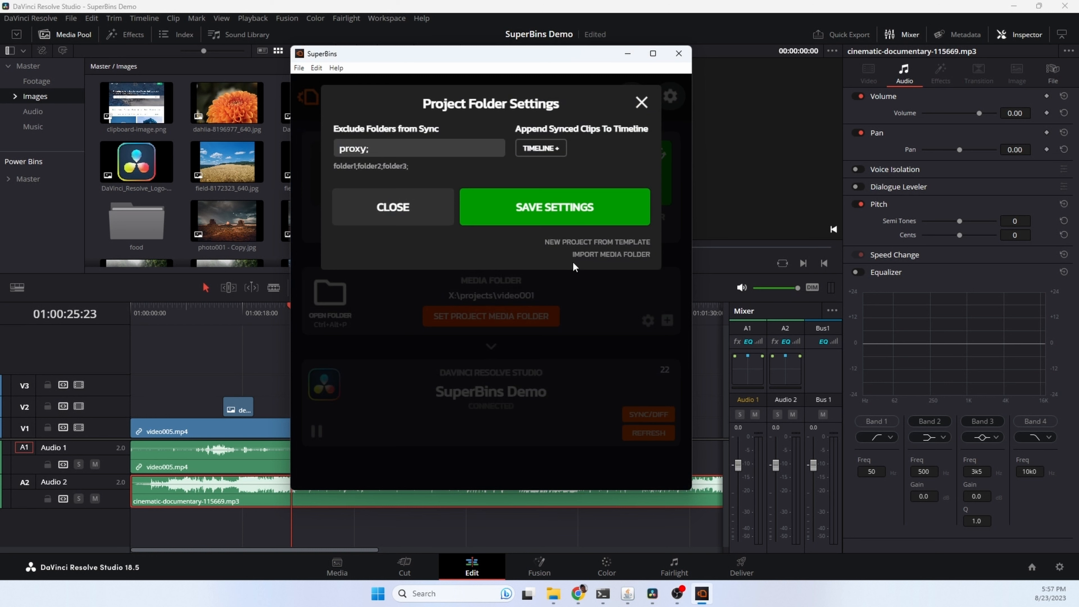
Start the media folder import of the 16 camera clips and filter them by a preset date range.
{"action": "left_click", "coordinate": [612, 255]}
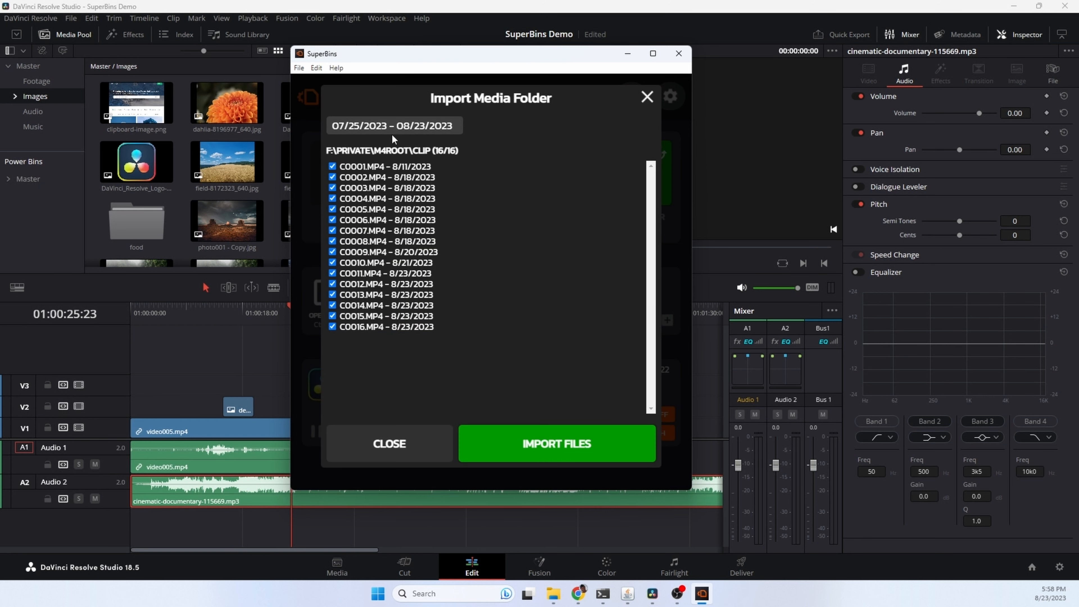
{"action": "left_click", "coordinate": [395, 126]}
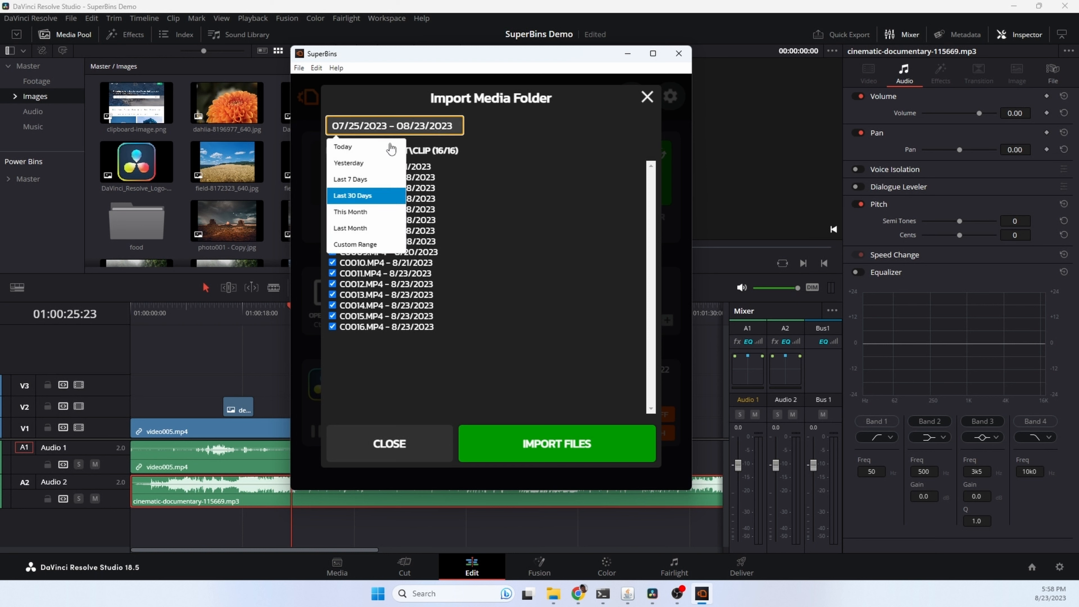
{"action": "left_click", "coordinate": [343, 146]}
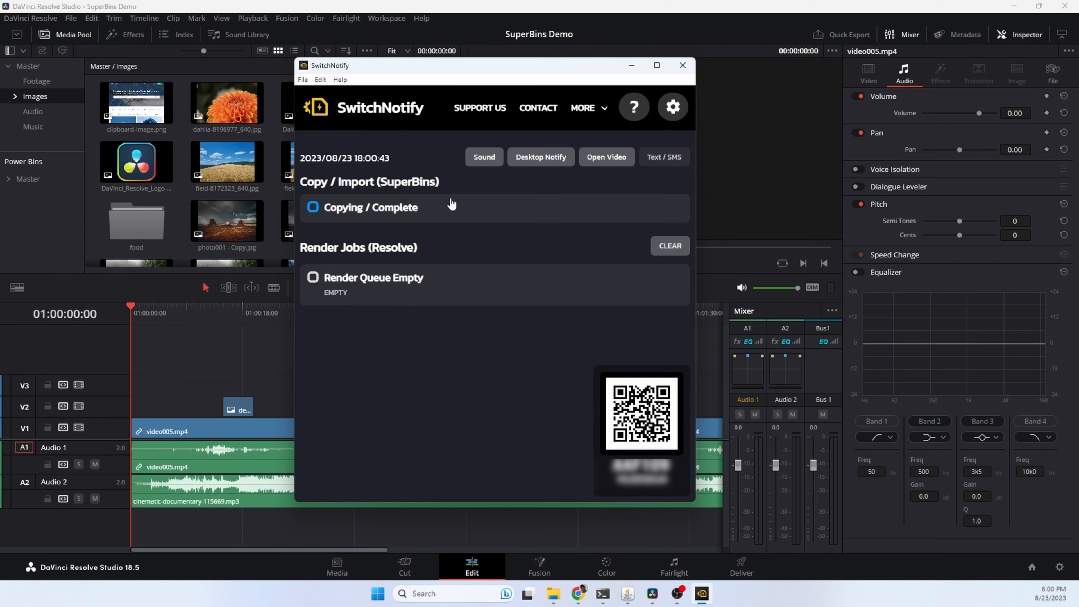
{"action": "mouse_move", "coordinate": [490, 173]}
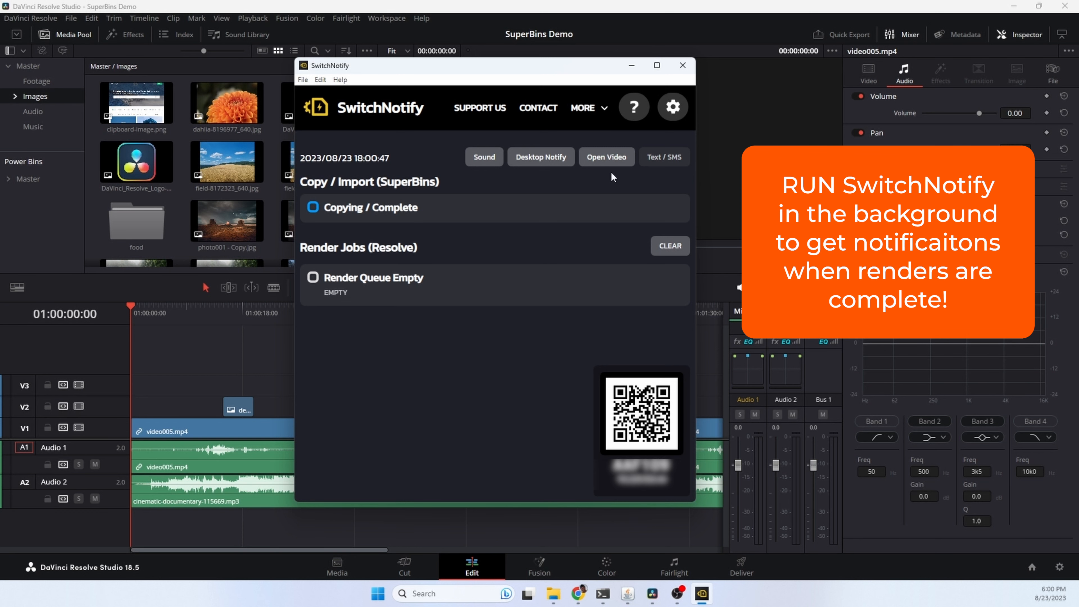
{"action": "mouse_move", "coordinate": [613, 179]}
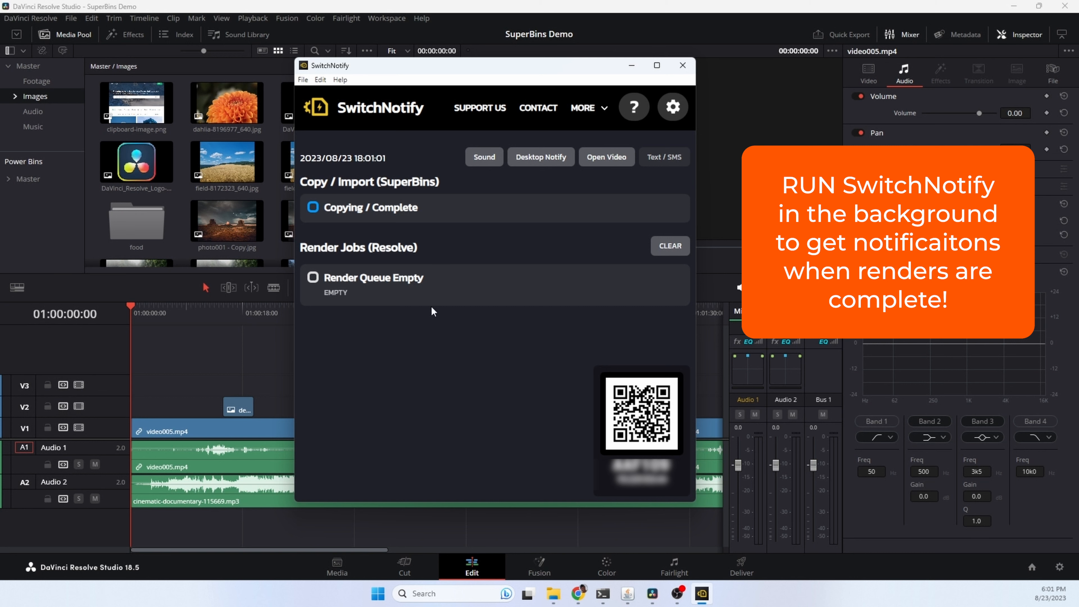
On Deliver, queue Timeline 1 as YouTube 1080p to d:\temp\vid008.mp4 and render all.
{"action": "left_click", "coordinate": [742, 569]}
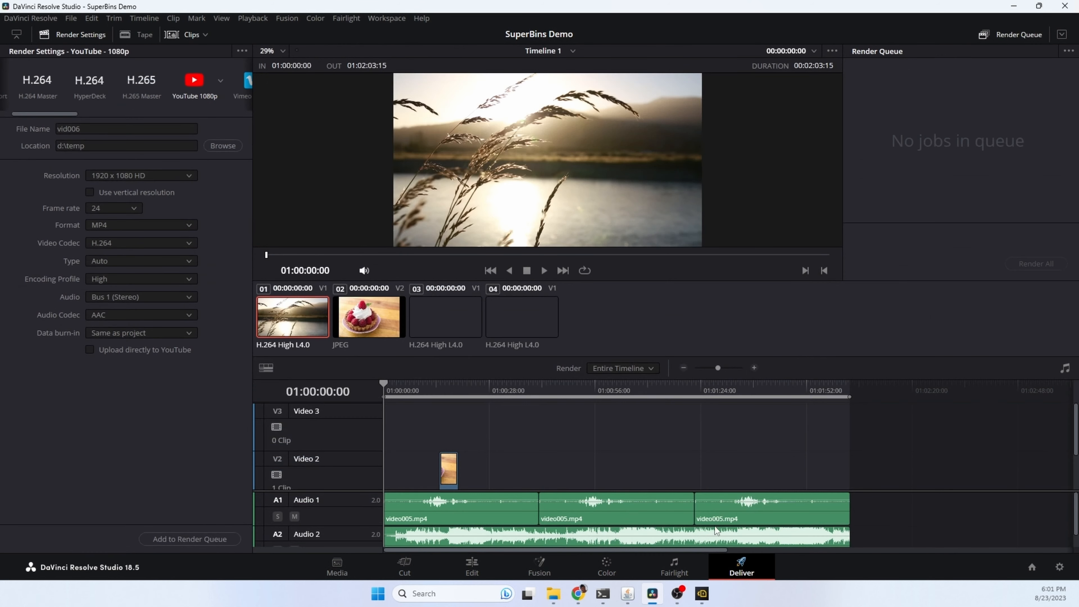
{"action": "left_click", "coordinate": [125, 129]}
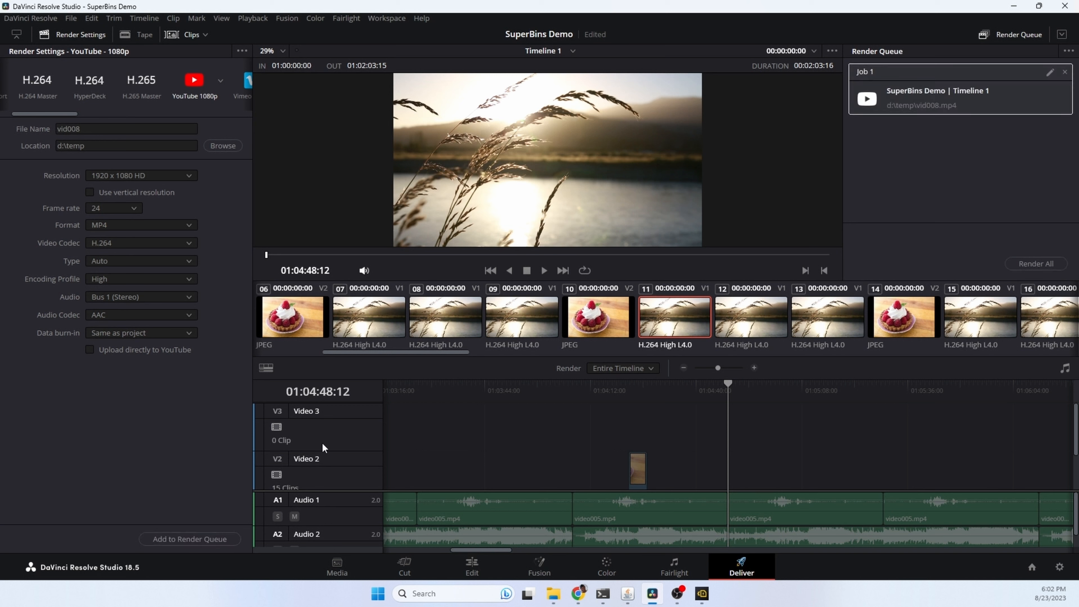
{"action": "mouse_move", "coordinate": [1060, 264]}
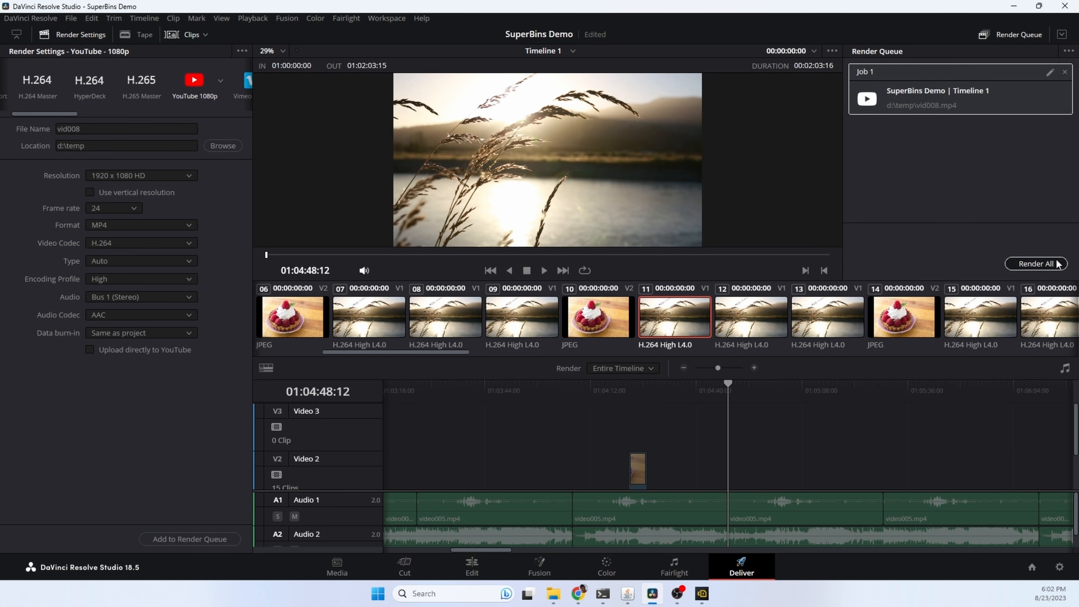
{"action": "left_click", "coordinate": [1036, 264]}
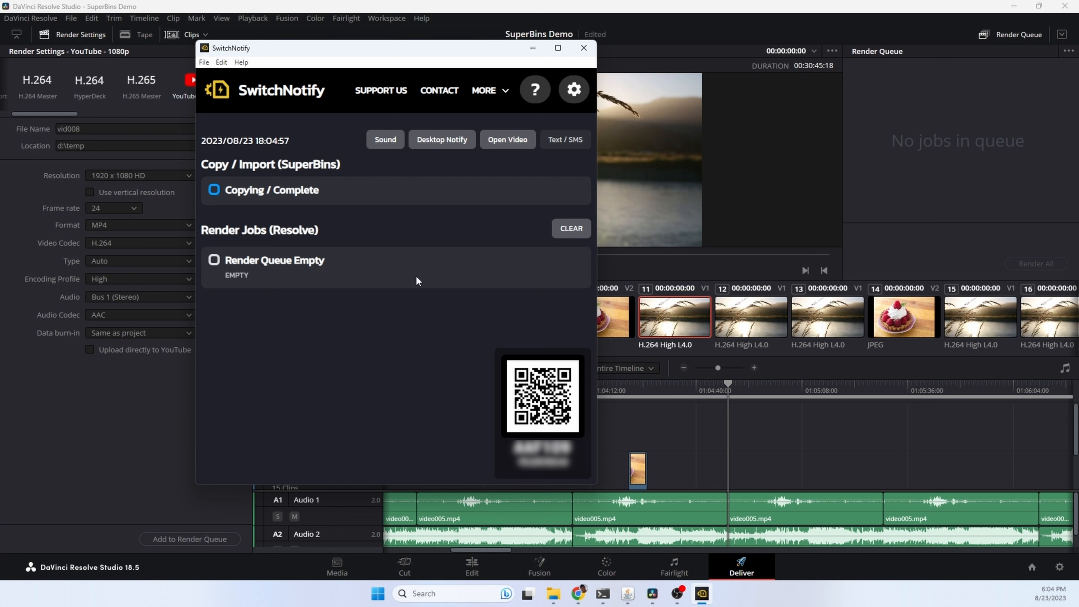
{"action": "mouse_move", "coordinate": [275, 401]}
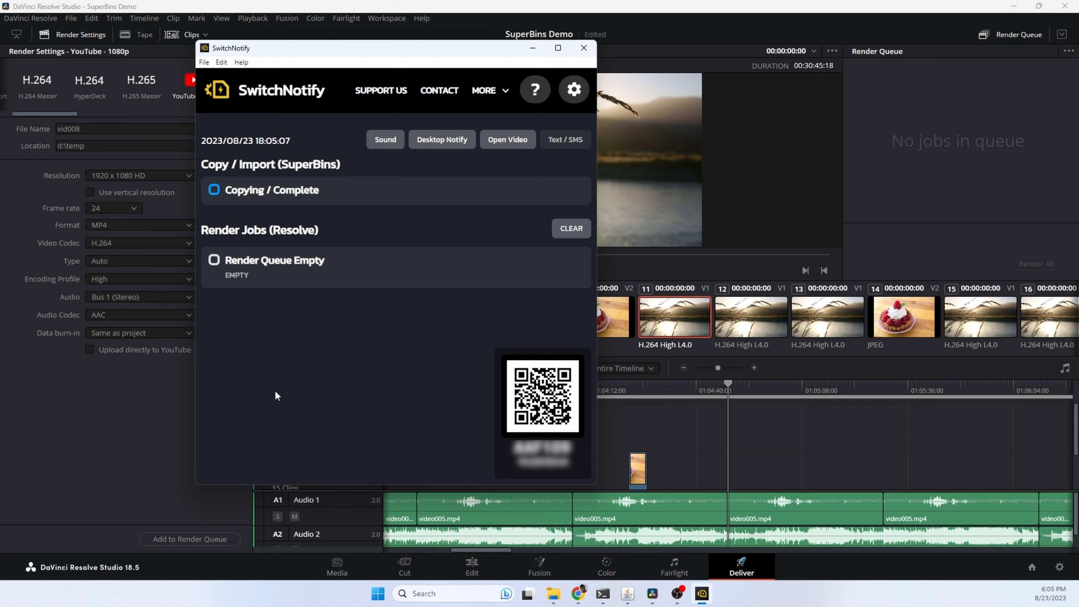
{"action": "left_click", "coordinate": [574, 89]}
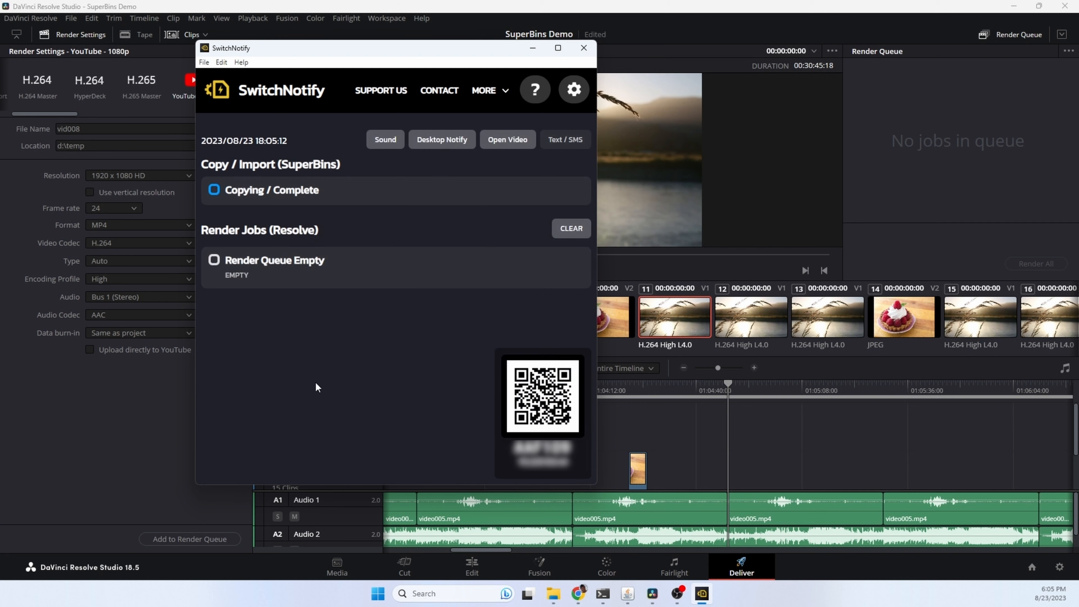
{"action": "mouse_move", "coordinate": [395, 430]}
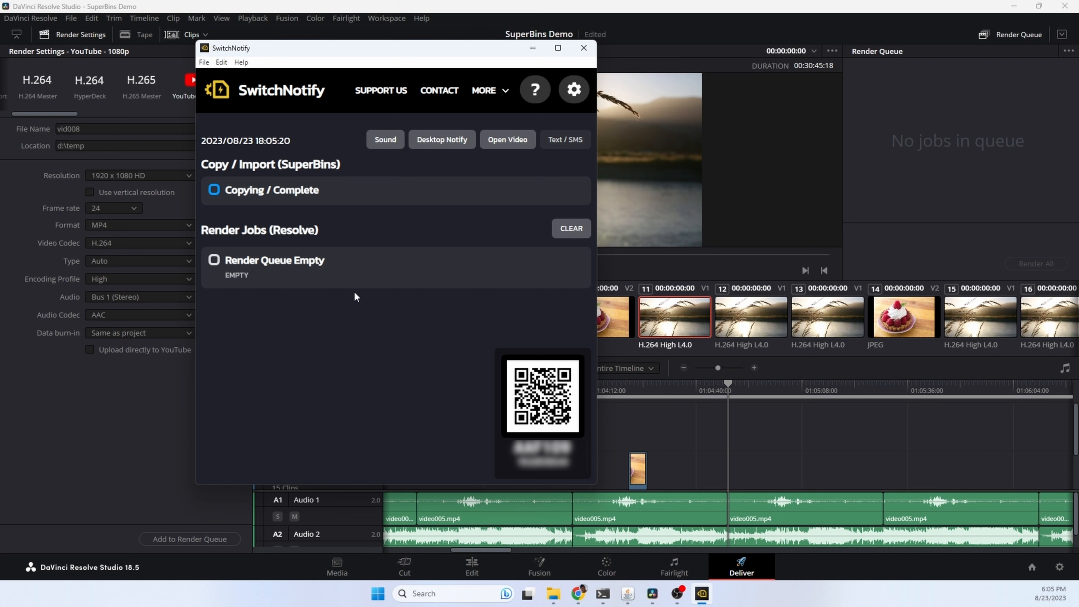
{"action": "mouse_move", "coordinate": [347, 391]}
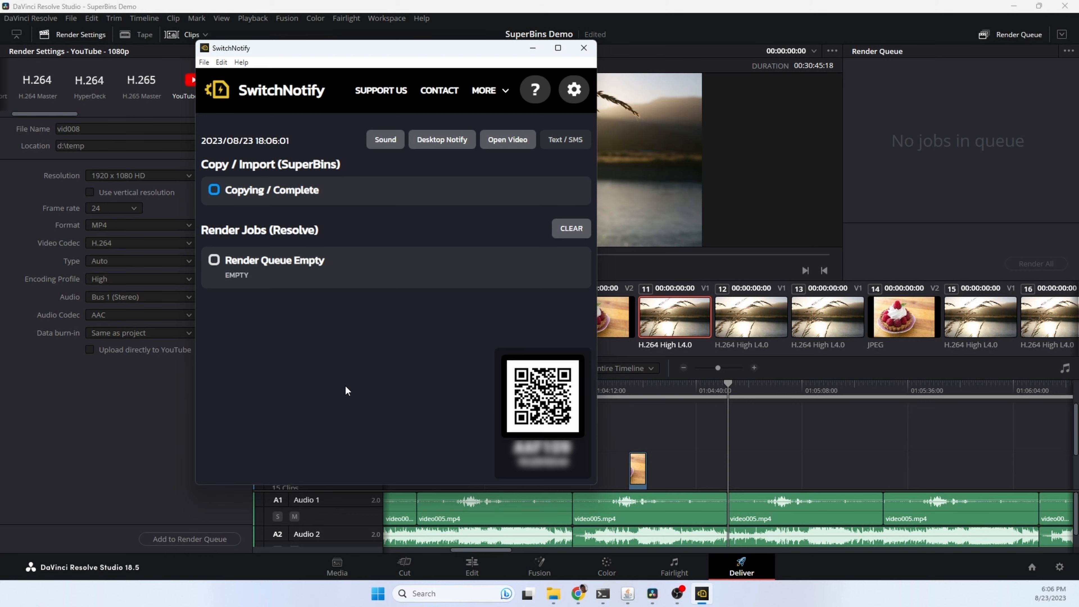
{"action": "left_click", "coordinate": [382, 91]}
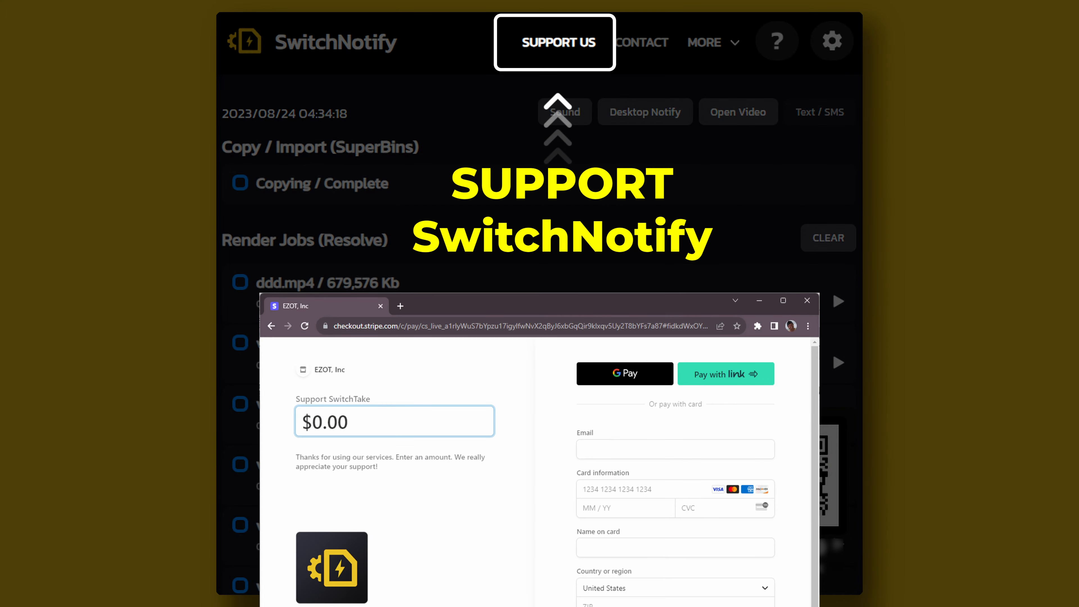